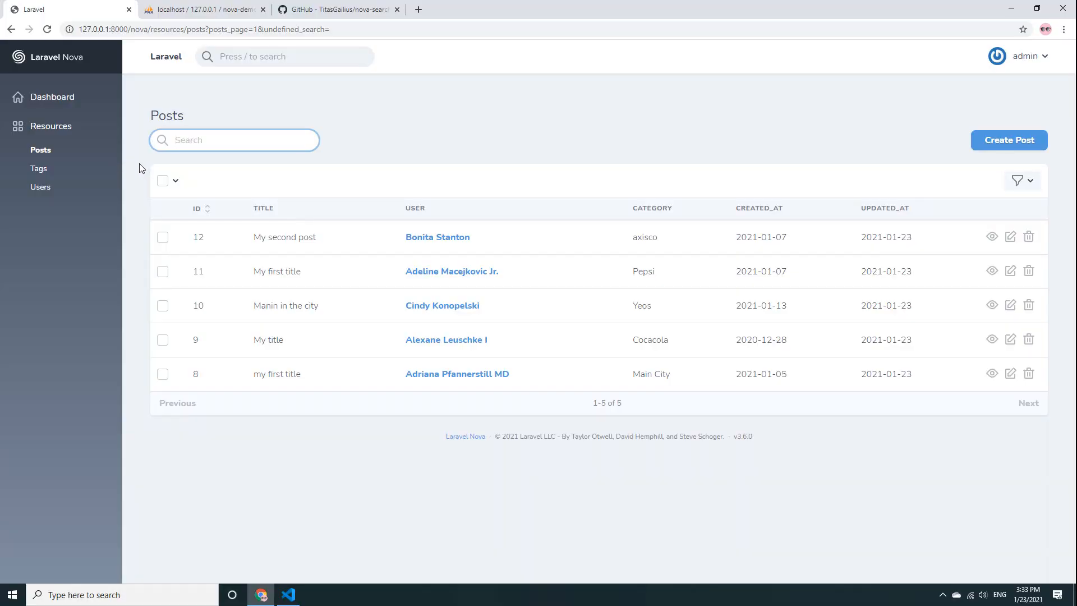
Step: Search the posts list for ID 12, which finds a post
left_click(234, 139)
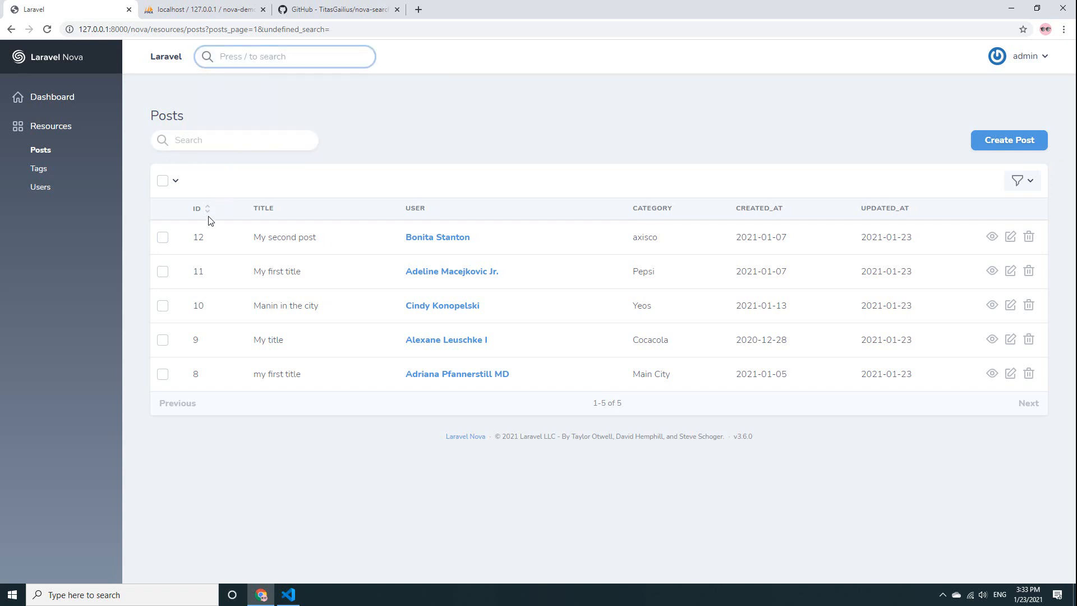
left_click(234, 140)
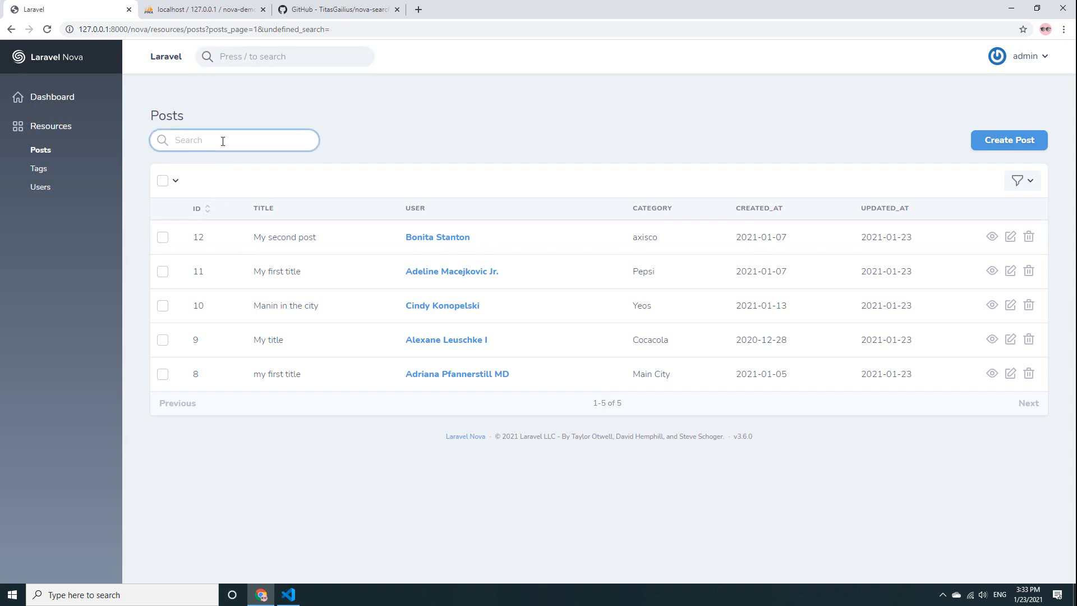
type("12")
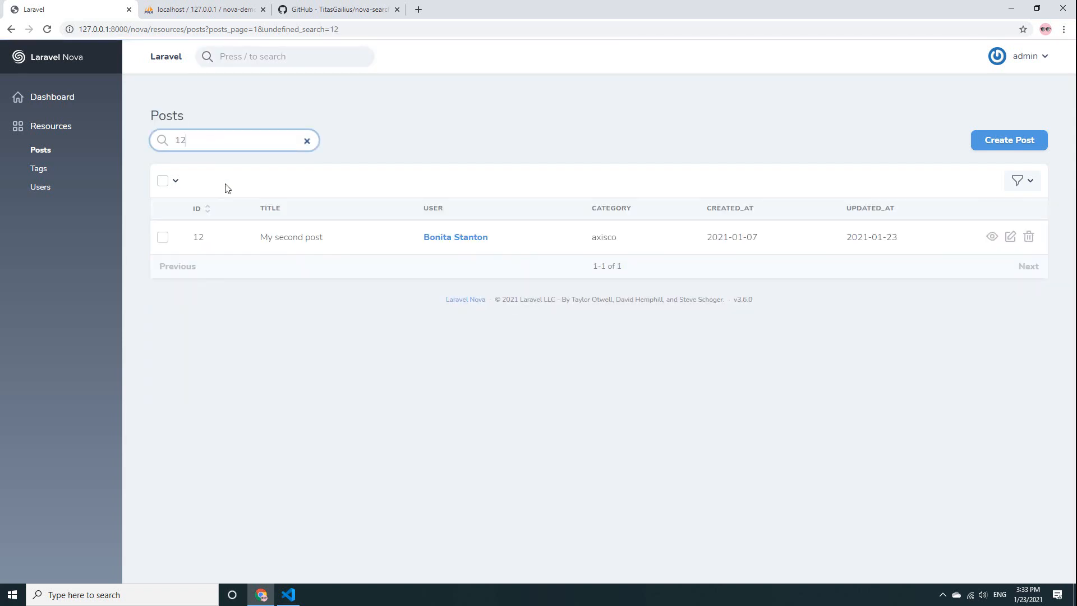
Step: Search posts for the title 'My second post', which matches nothing
double_click(290, 237)
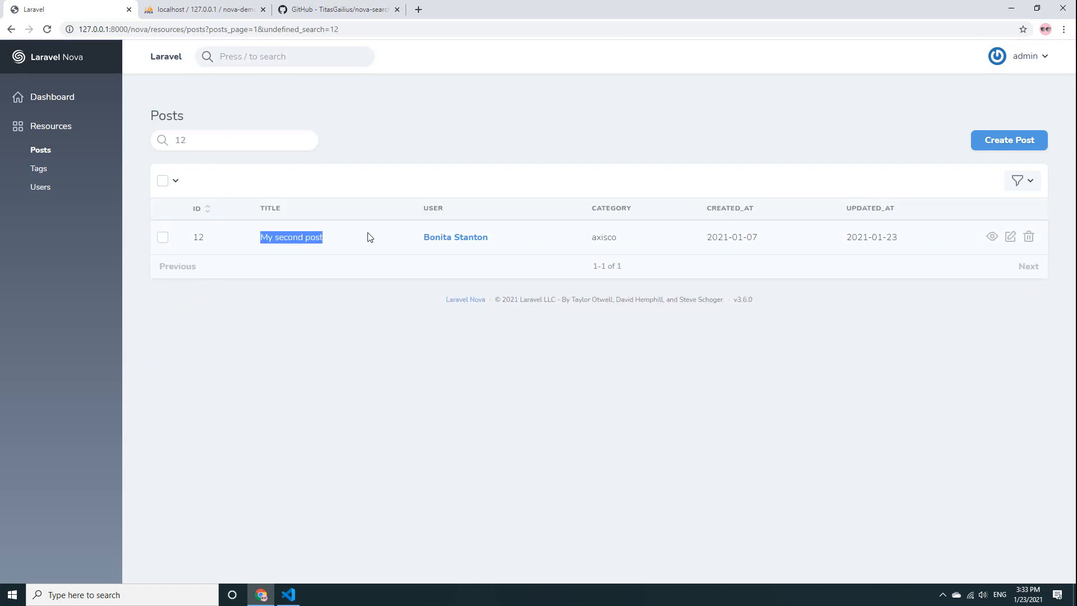
left_click(234, 140)
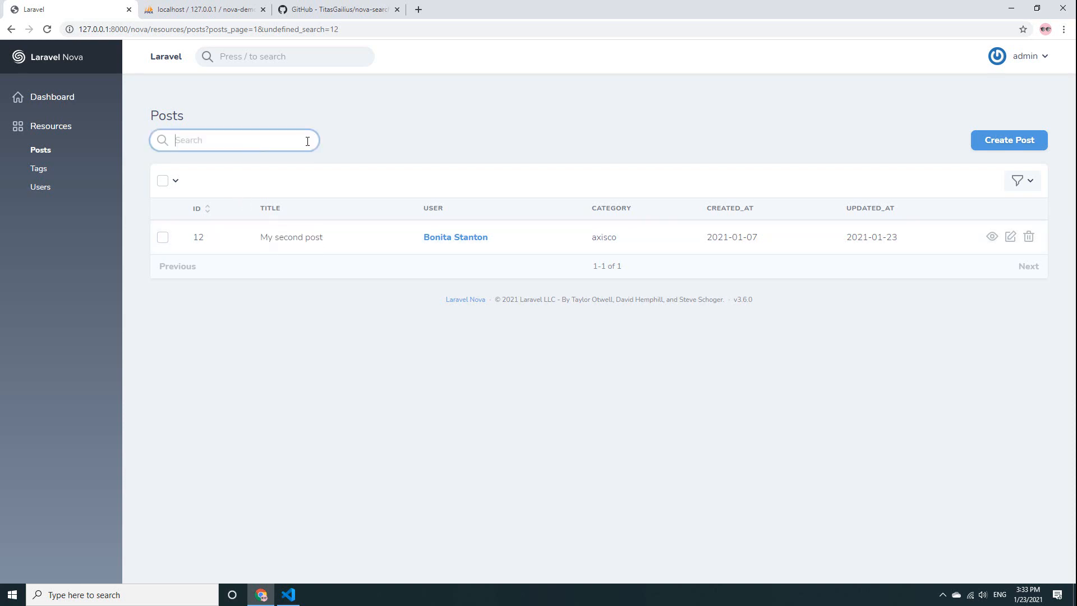
key("Backspace")
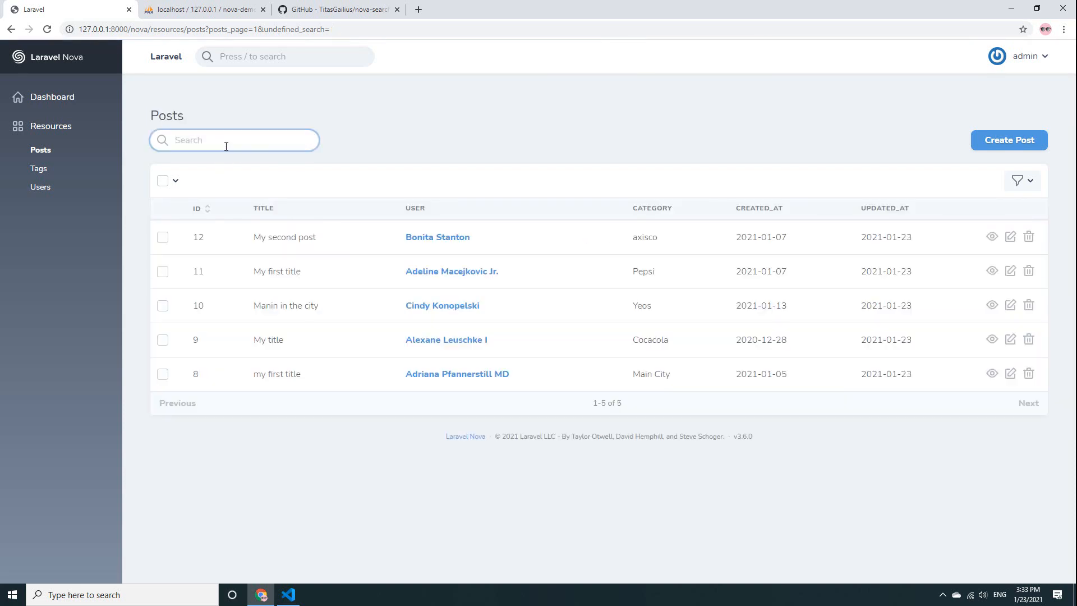
type("My second post")
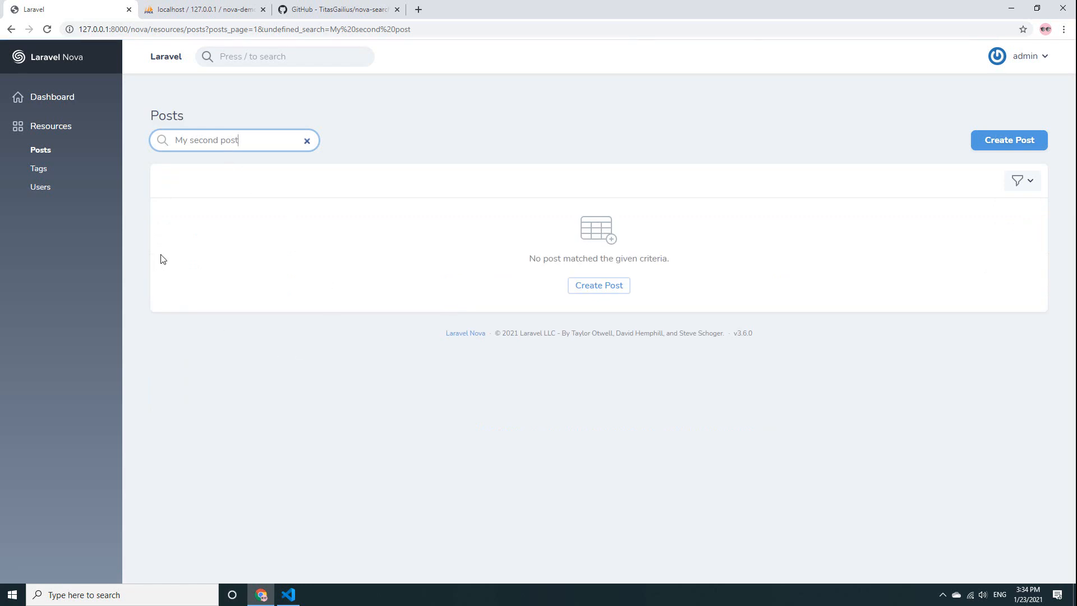
left_click(306, 140)
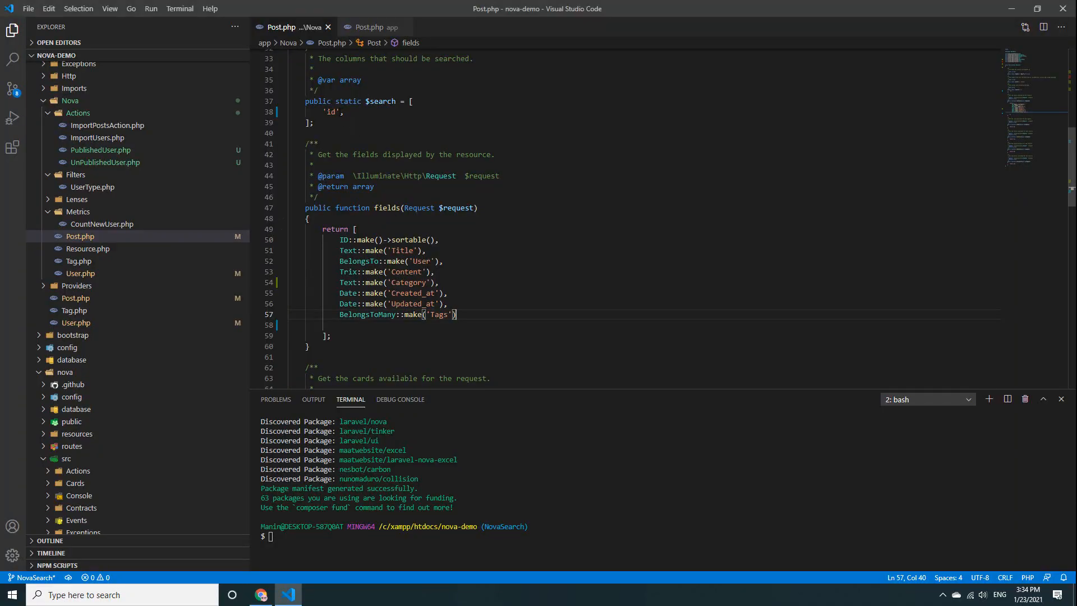
Step: Add 'title' and 'category' after 'id' in Post.php's $search array
left_click(350, 112)
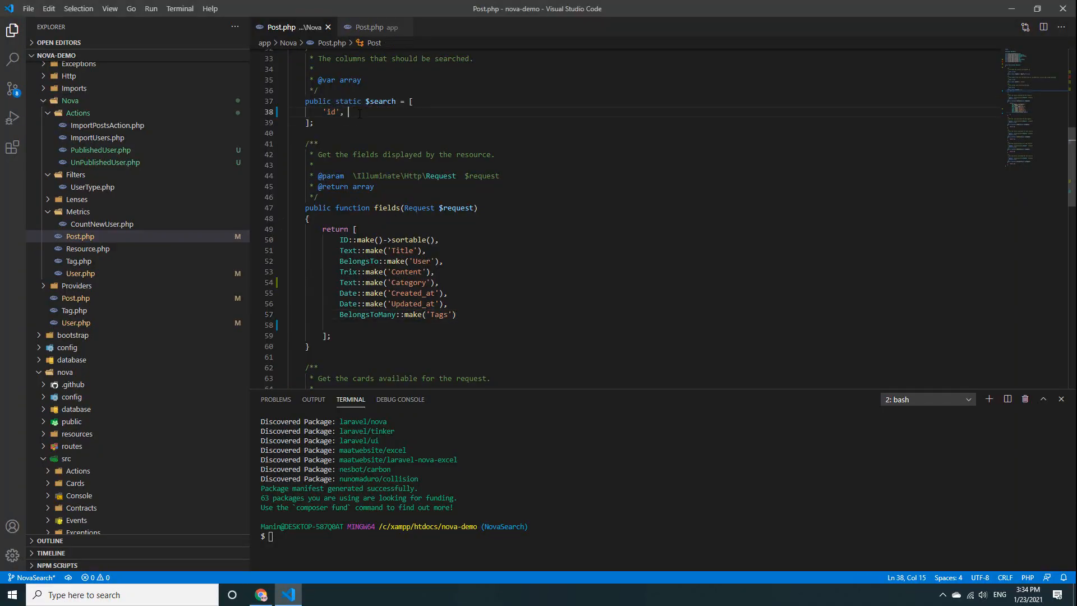
type("'t")
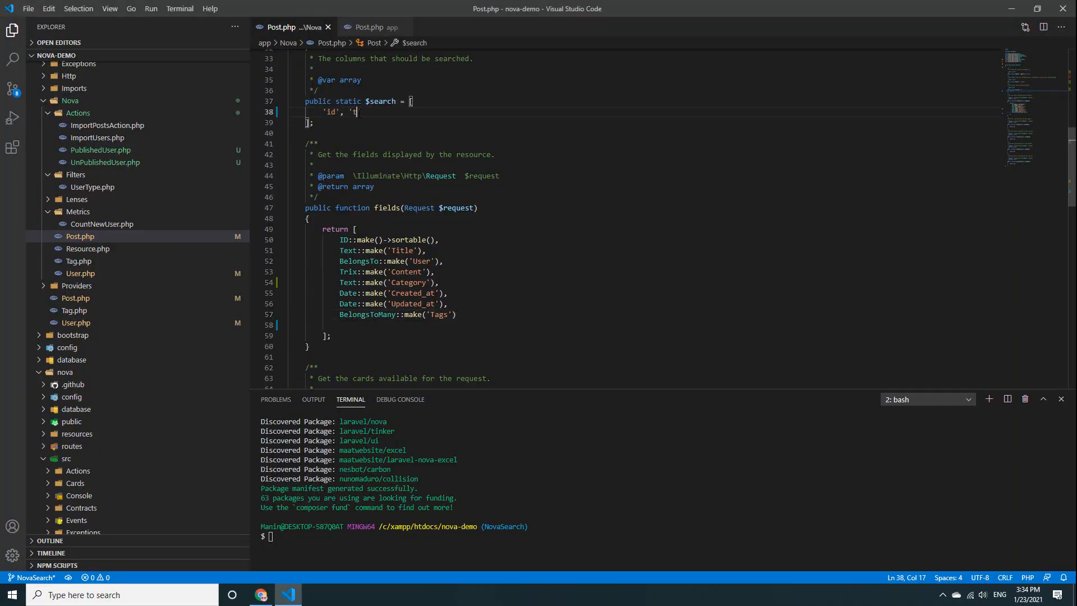
type("itle'")
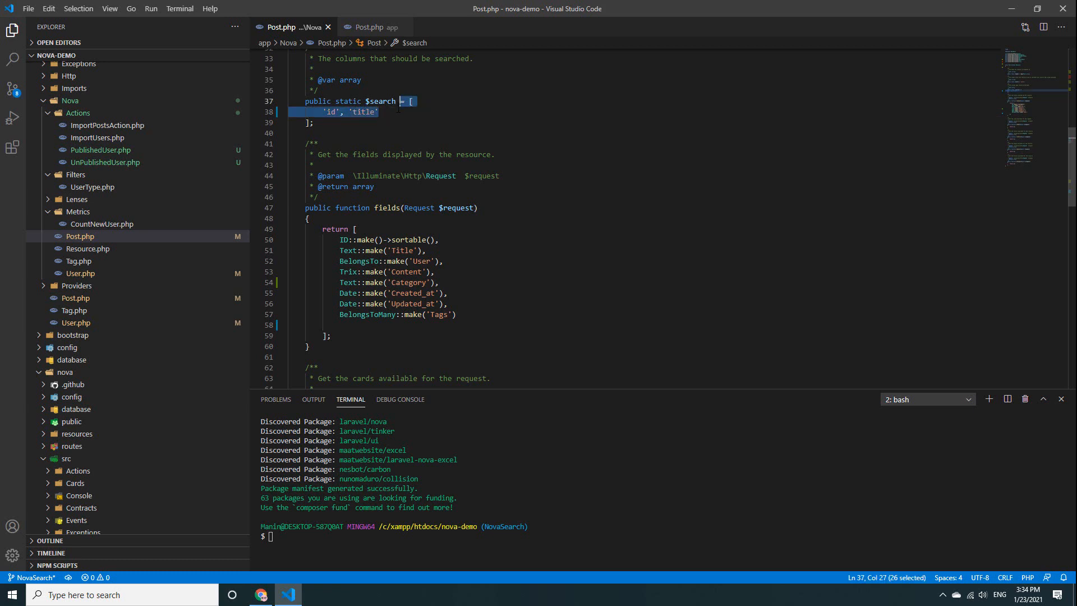
type(",'category'")
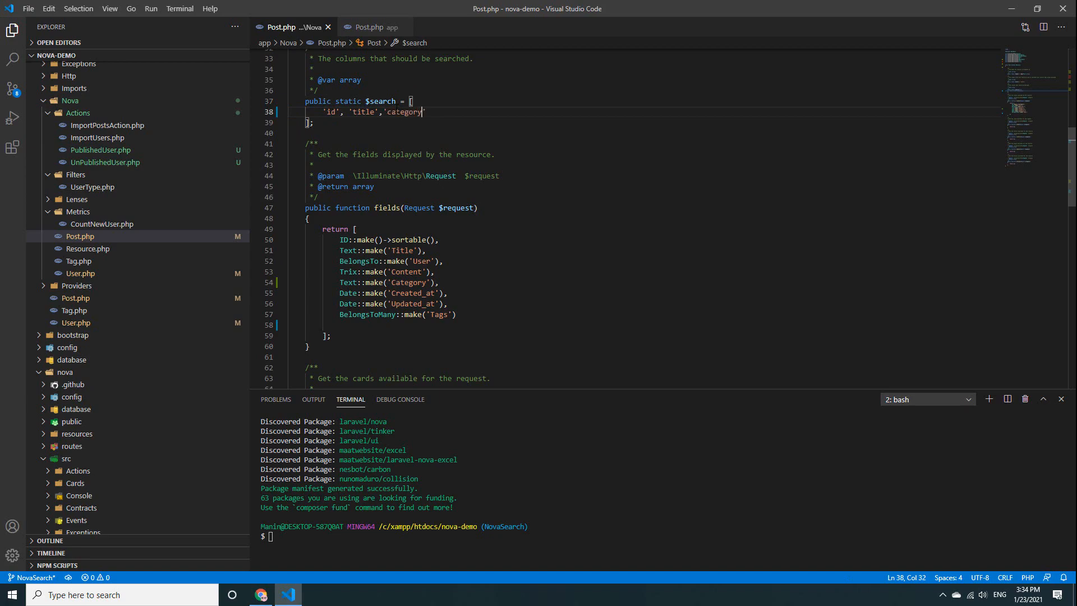
left_click(260, 595)
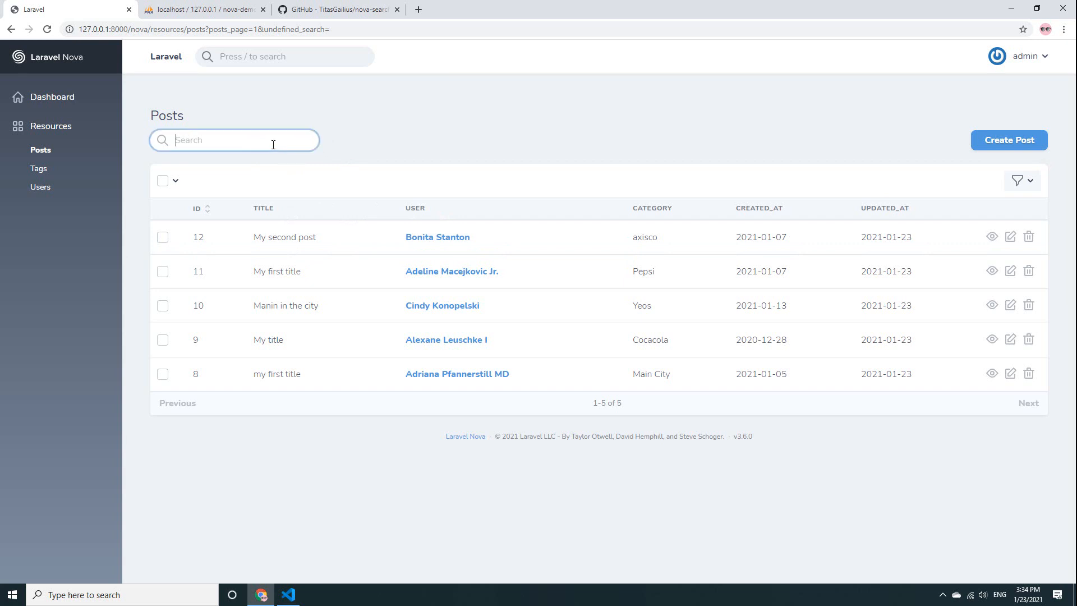
Step: Search posts by title 'My' and by category 'Pepsi', then open the author's user page
type("My Se")
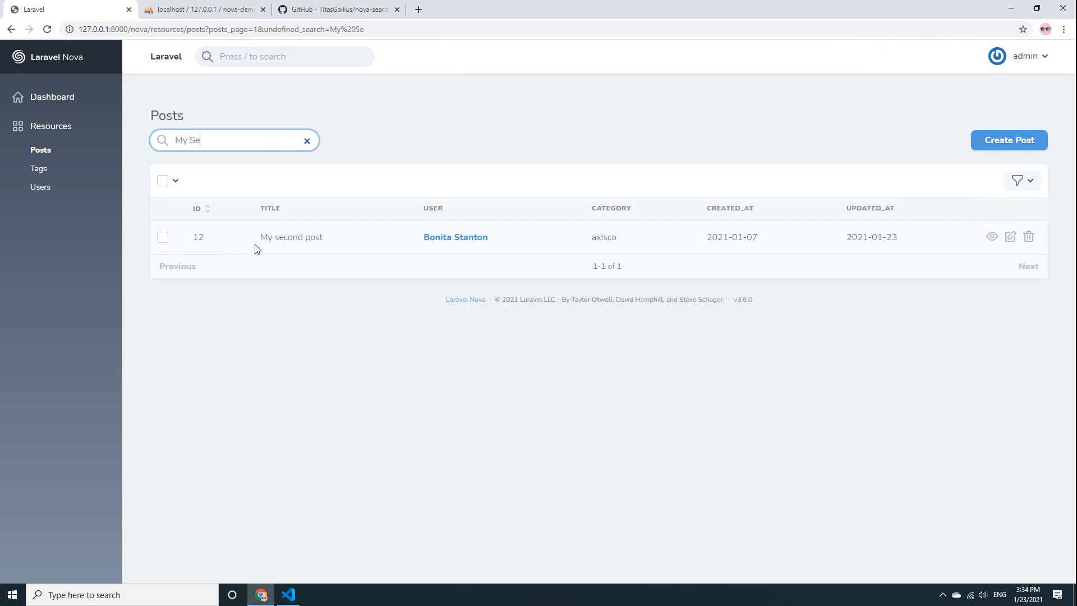
left_click(307, 141)
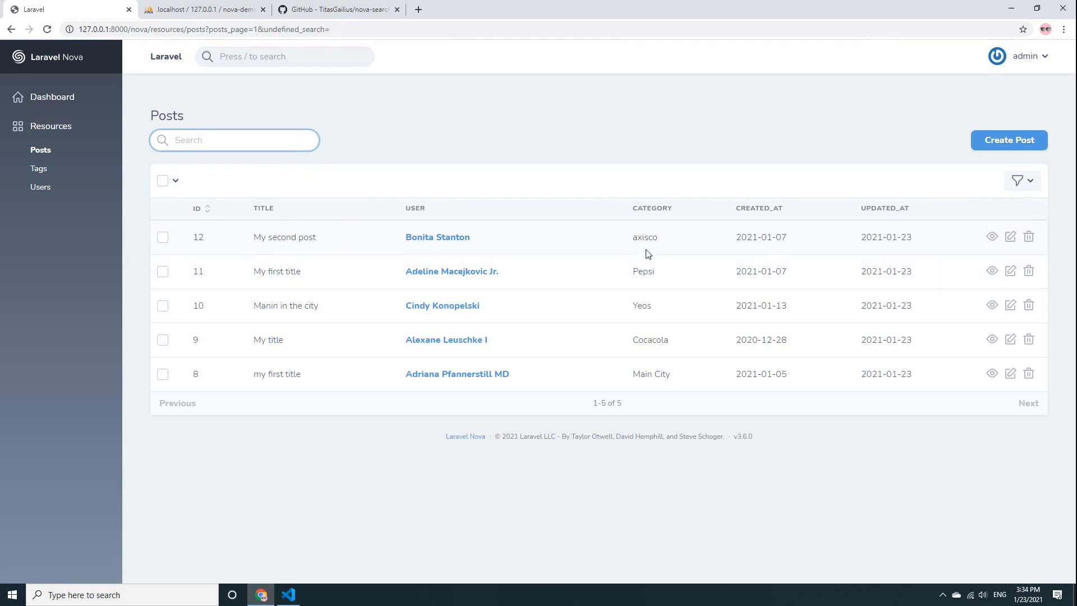
double_click(643, 271)
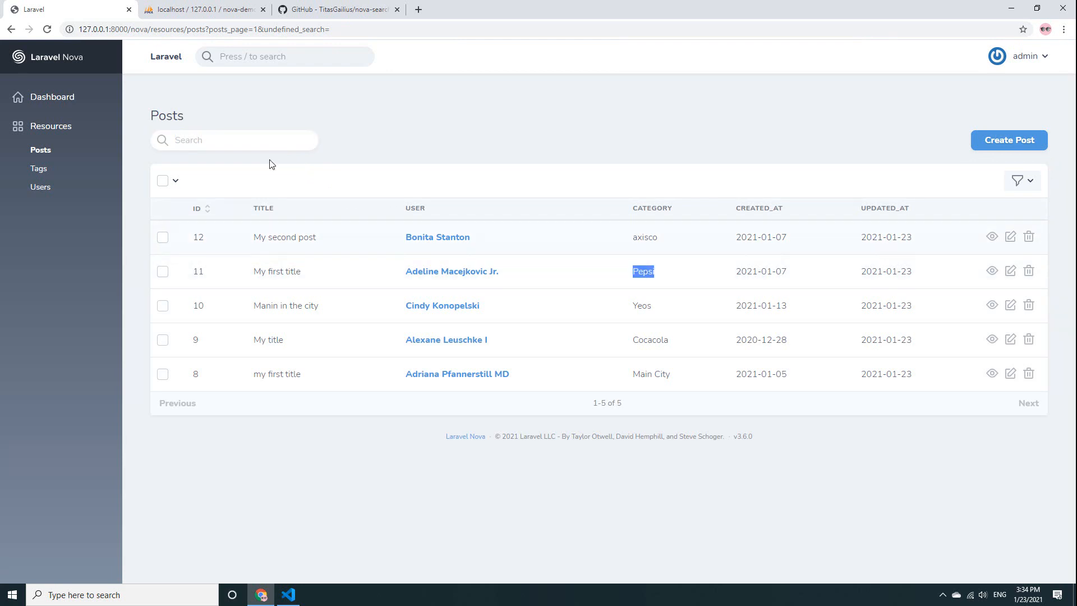
type("Pepsi")
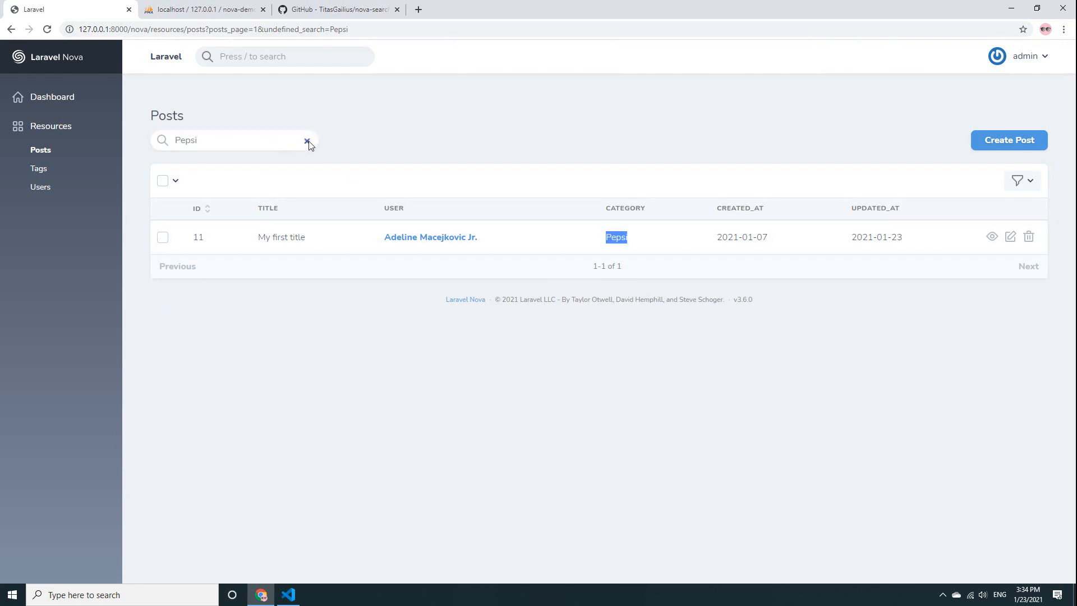
left_click(308, 141)
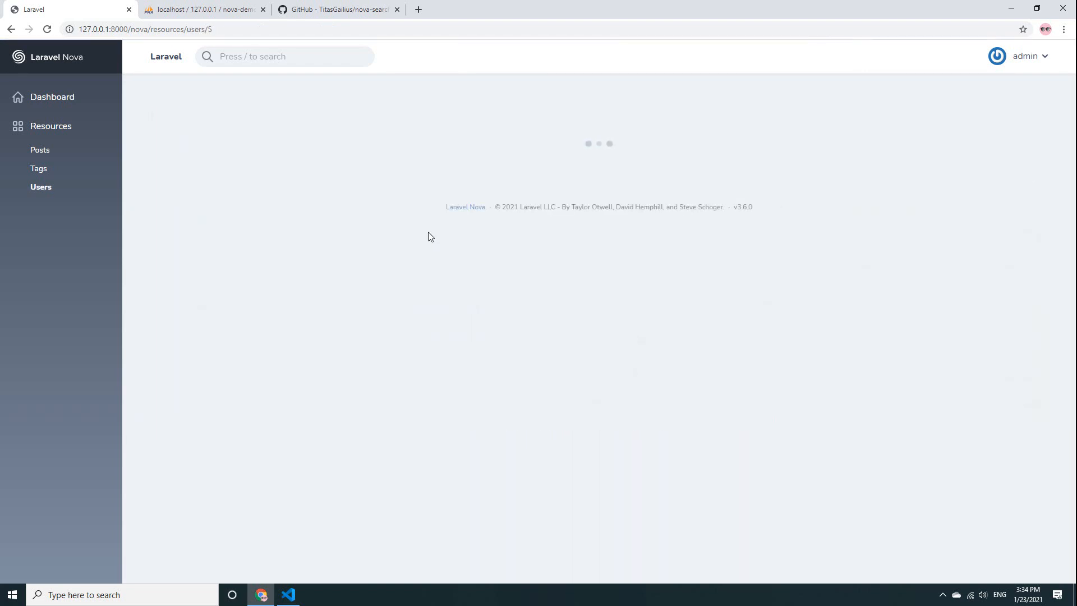
Step: Add 'user' to $search, get an unknown-column error searching 'Bo', then remove it
left_click(40, 150)
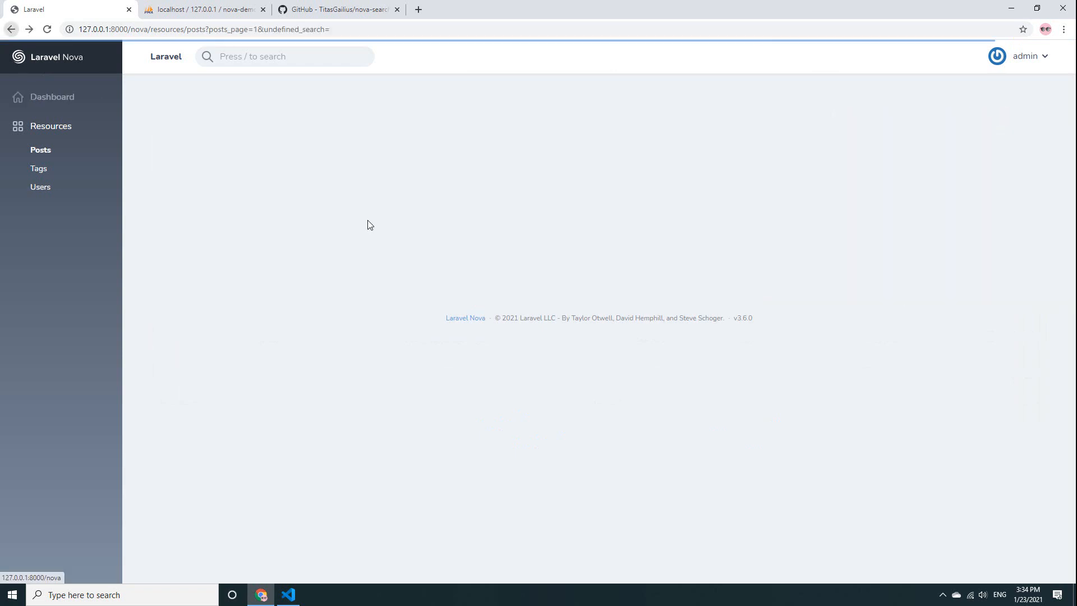
left_click(288, 594)
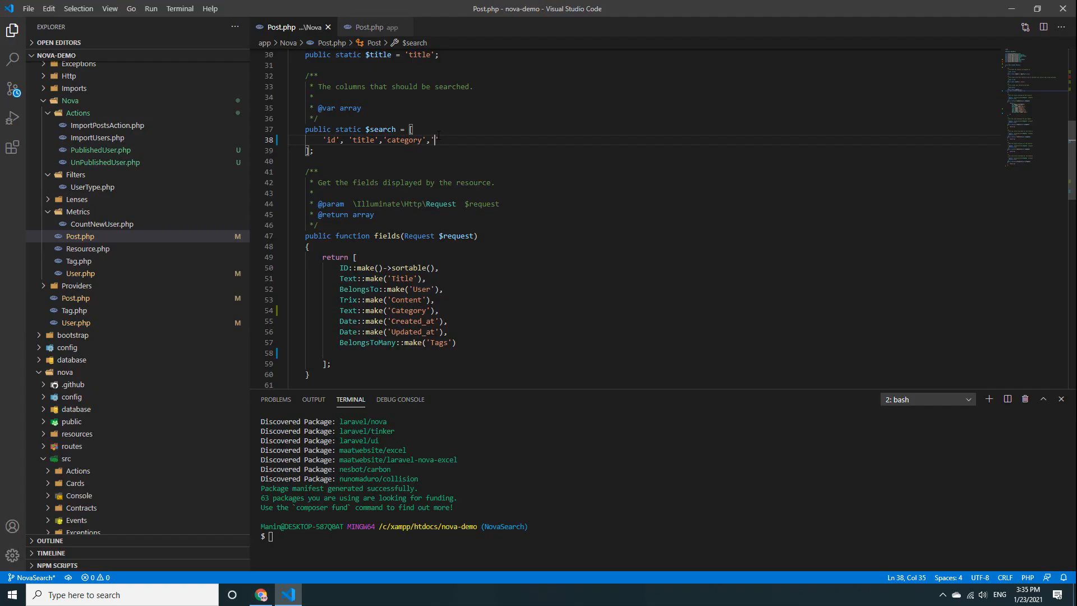
type("user")
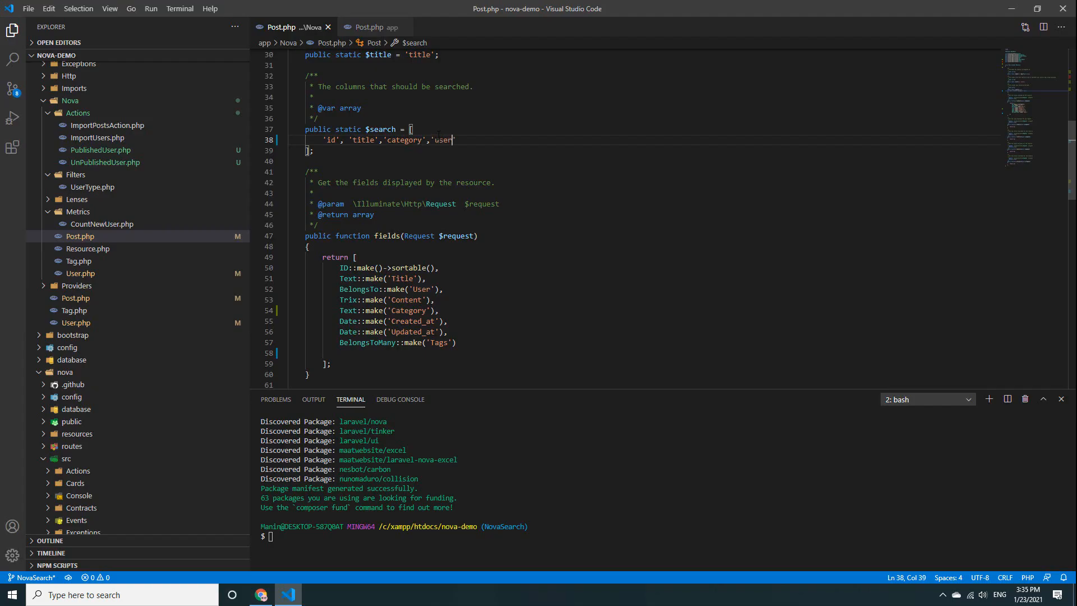
left_click(259, 594)
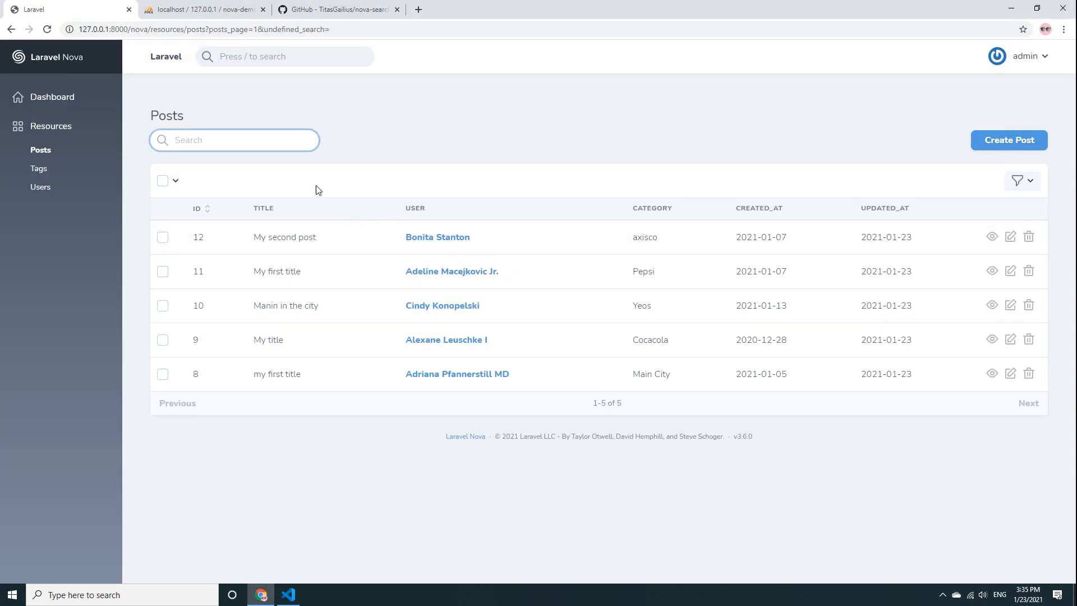
type("Bo")
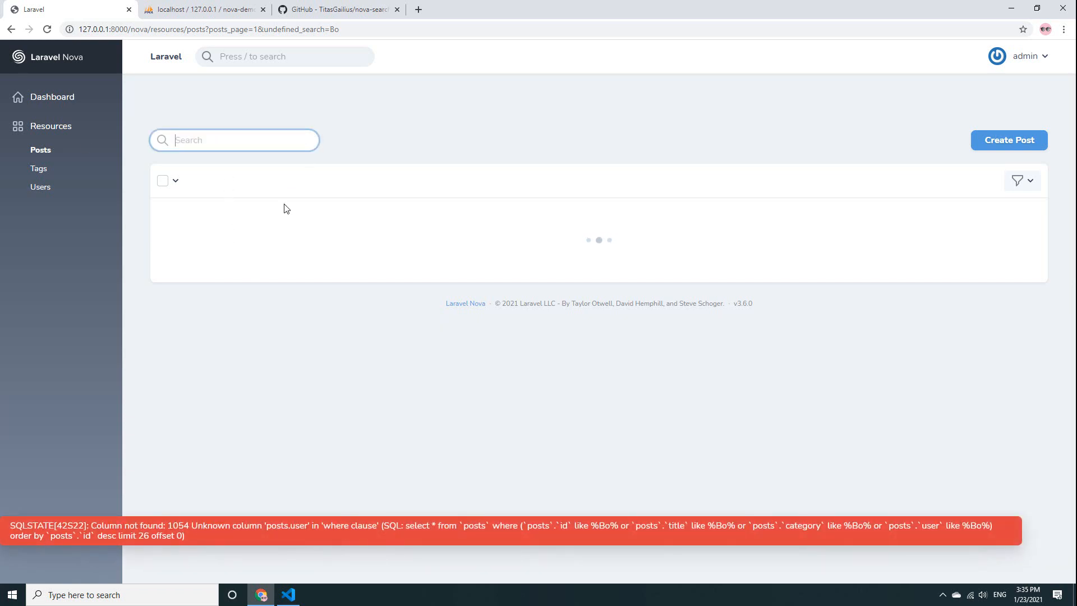
left_click(288, 594)
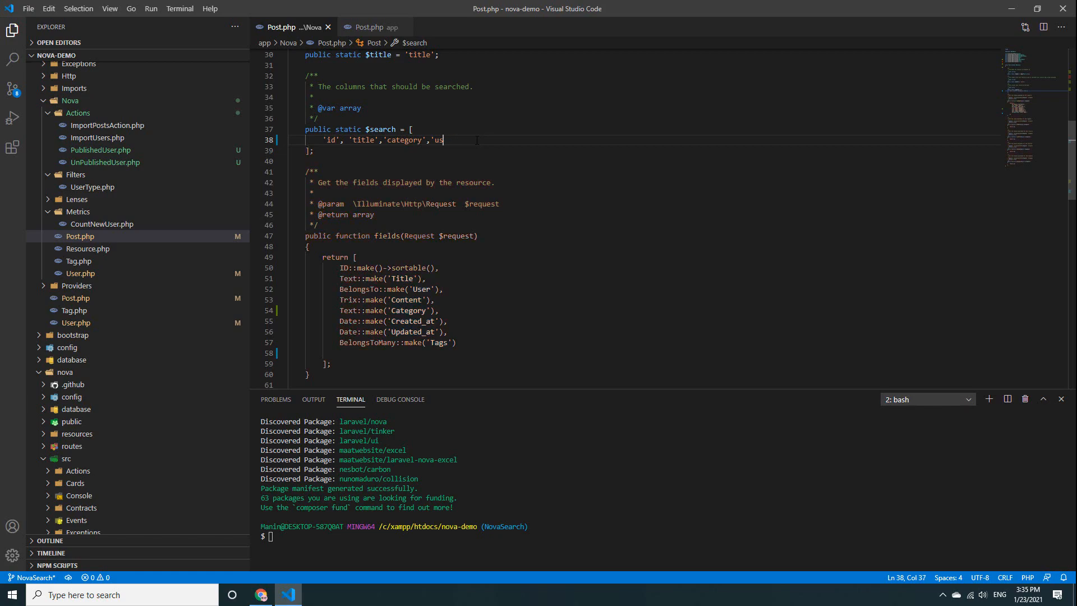
left_click(260, 595)
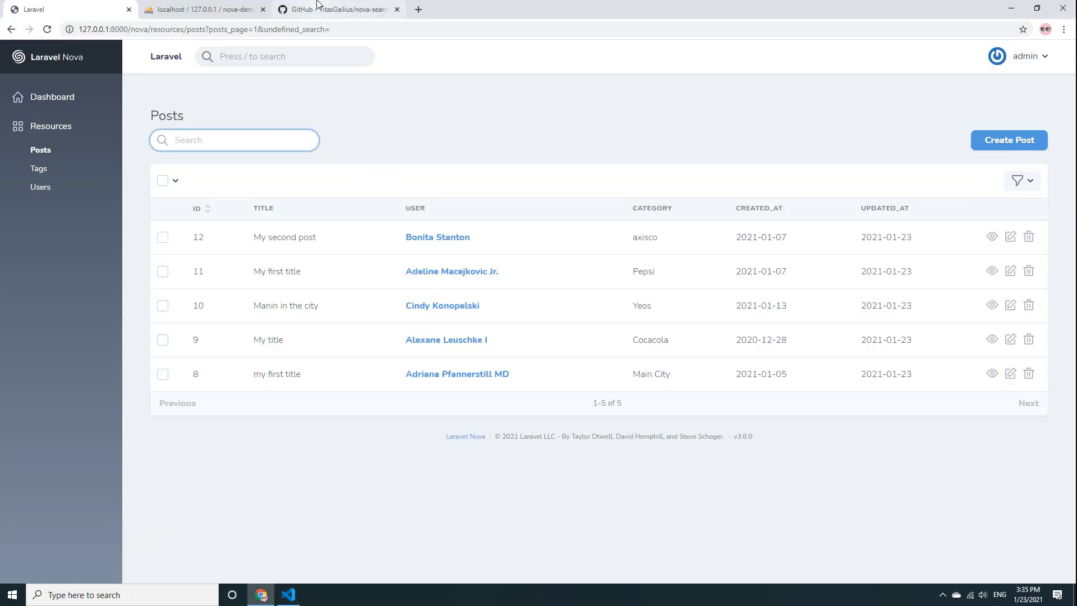
Step: Copy the nova-search-relations composer require command and 'use SearchesRelations;' trait line from the readme
left_click(337, 9)
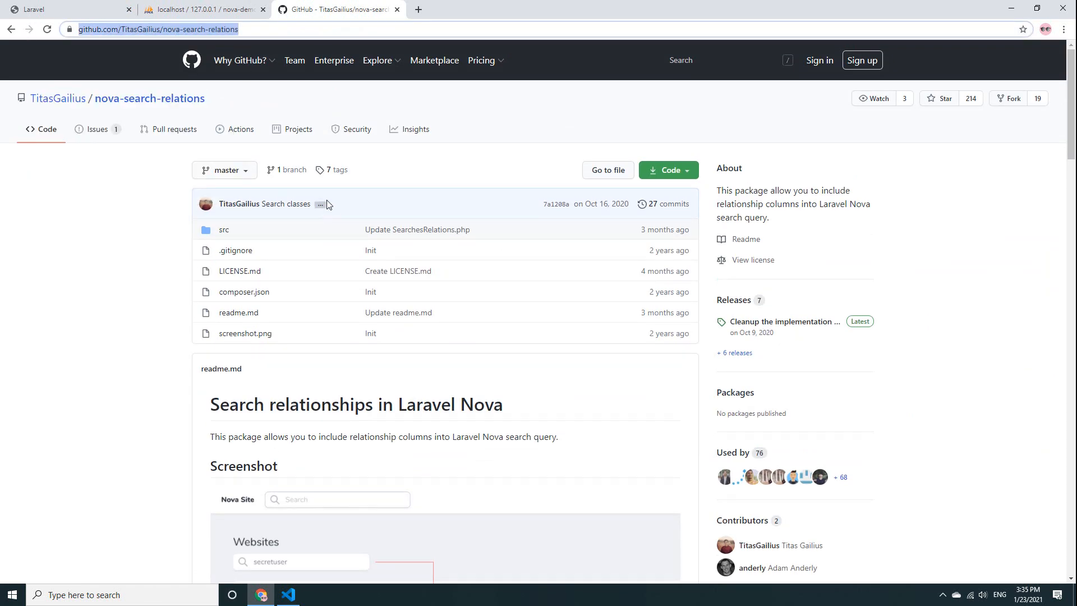
scroll("down", 3)
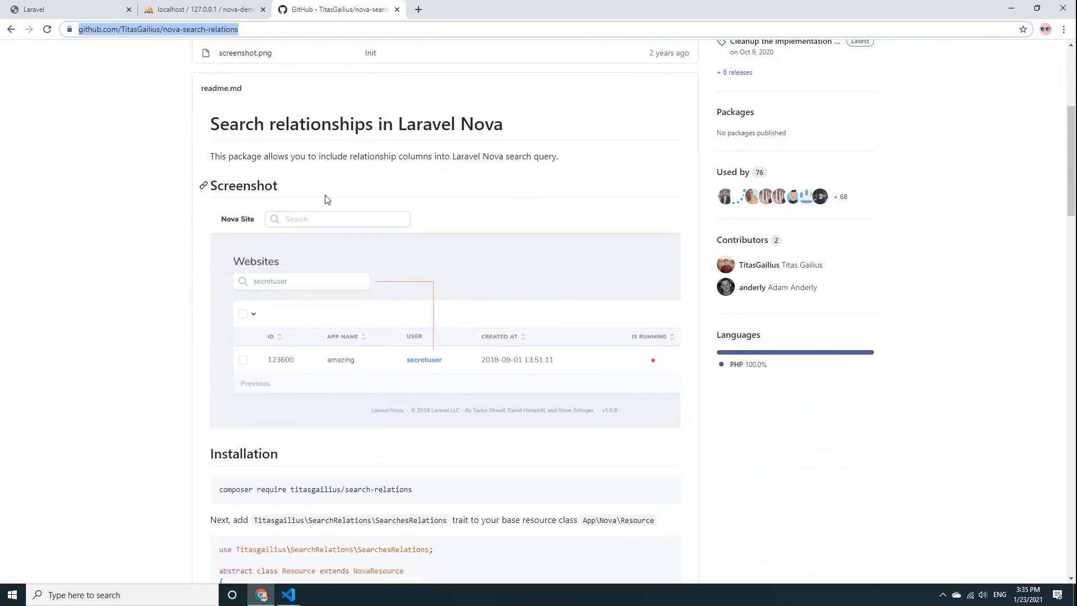
scroll("down", 3)
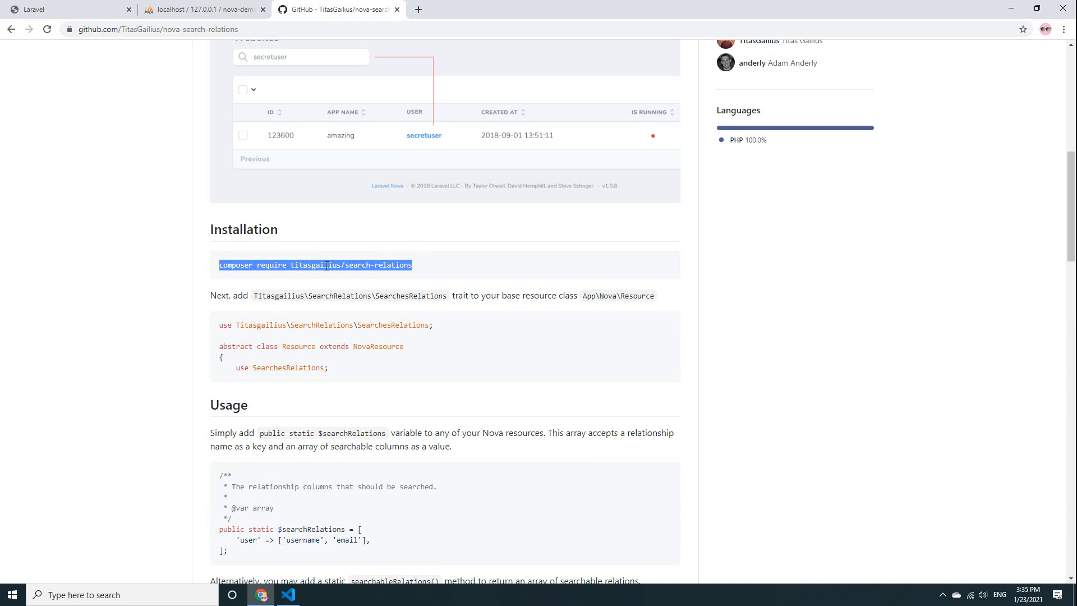
left_click(287, 594)
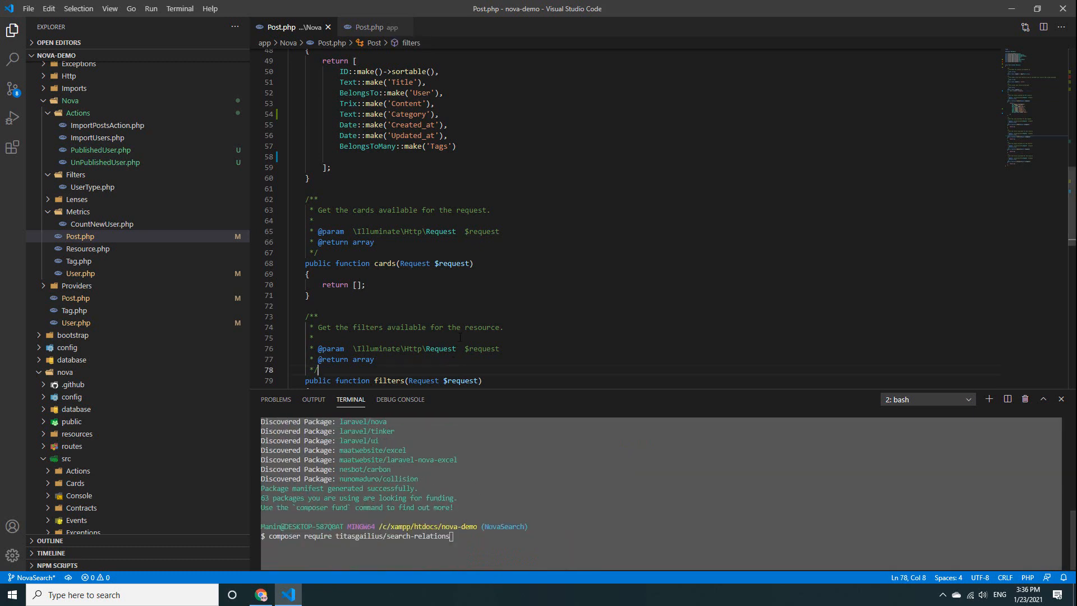
left_click(259, 594)
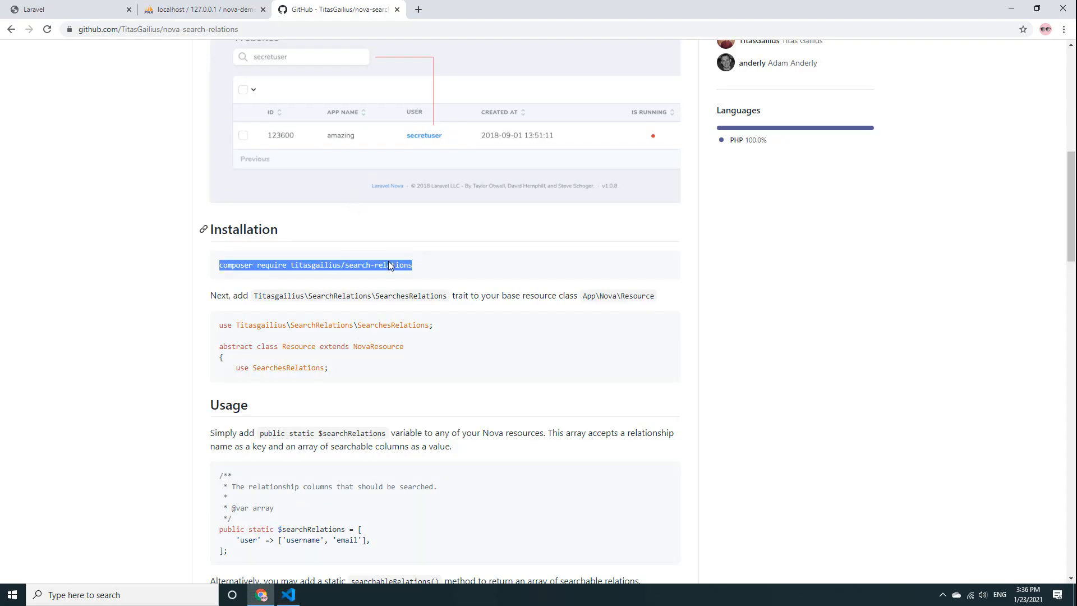
scroll("down", 3)
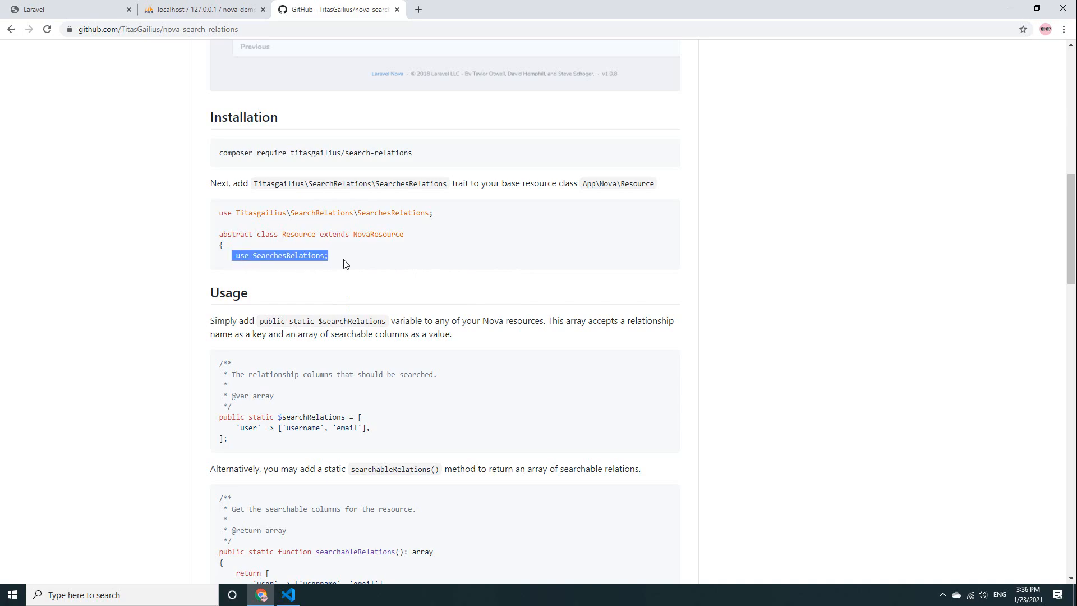
left_click(288, 594)
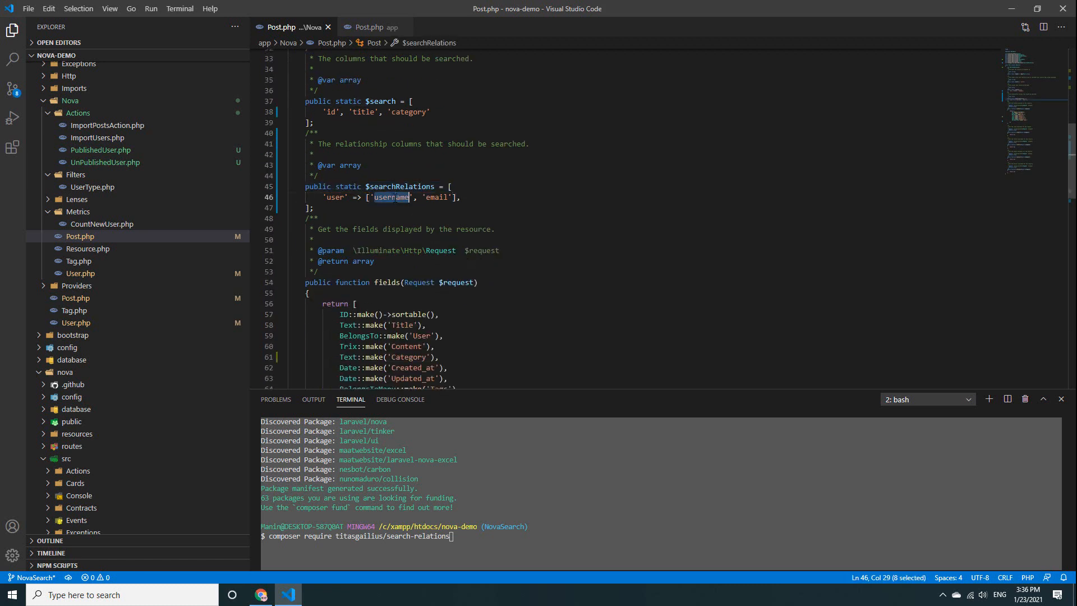
Step: Limit Post's user search relation columns to ['name']
type("name")
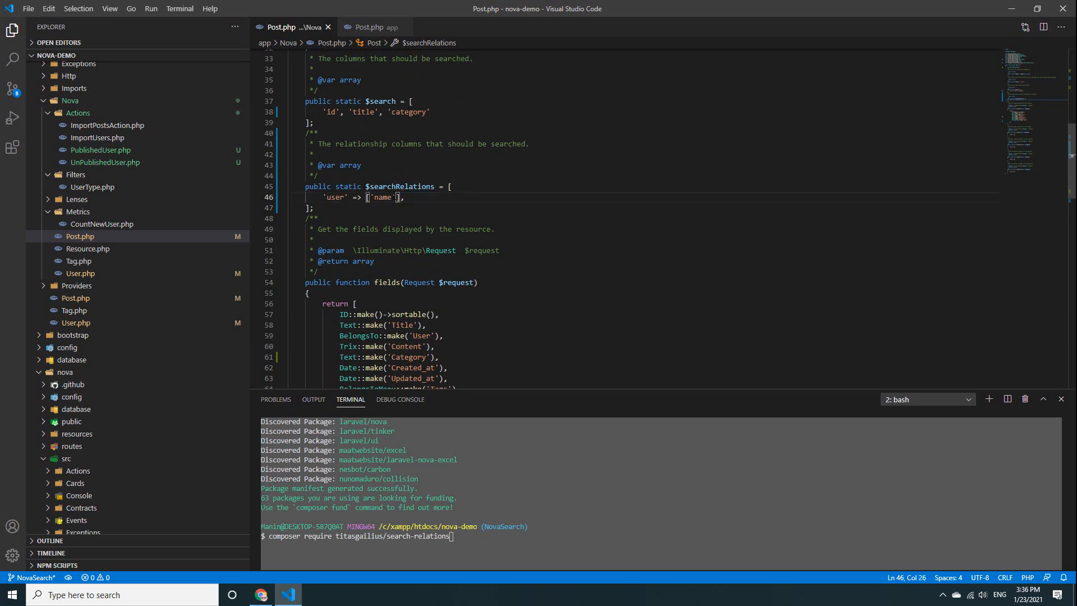
left_click(260, 594)
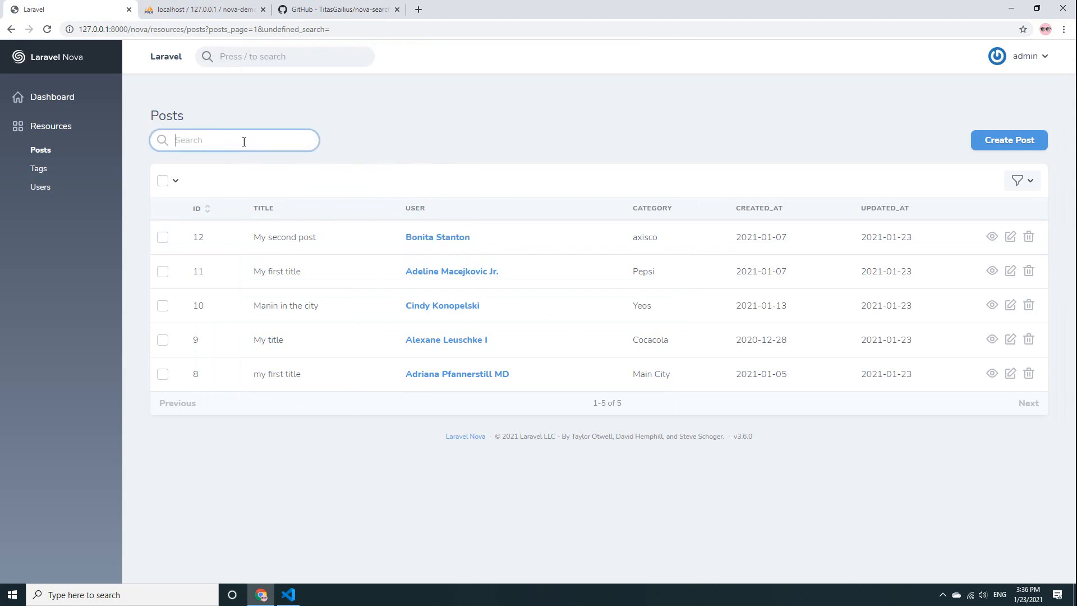
type("Bonita Stanton")
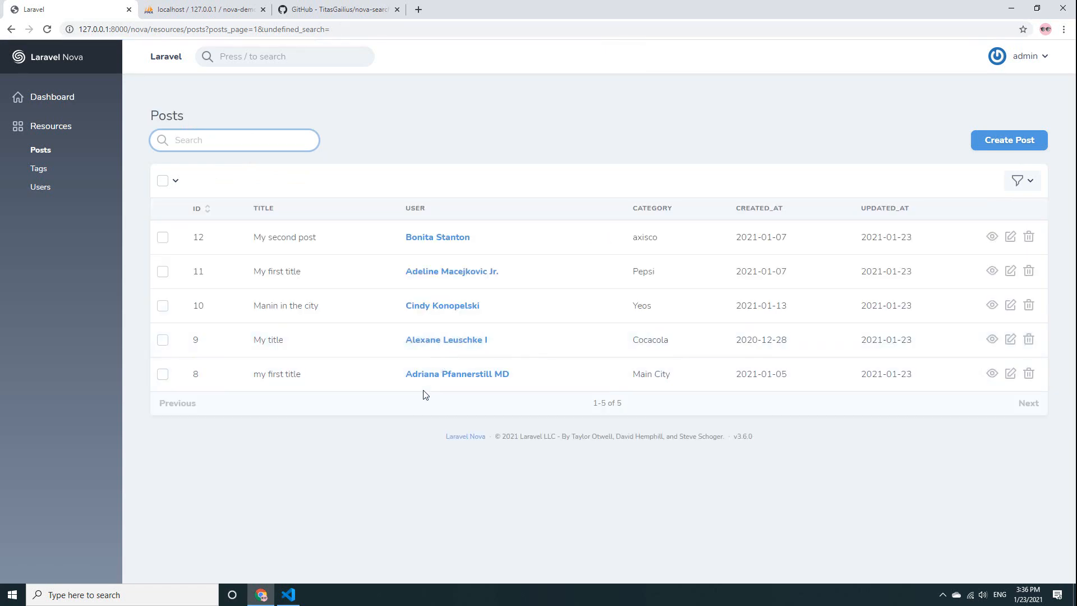
left_click(234, 140)
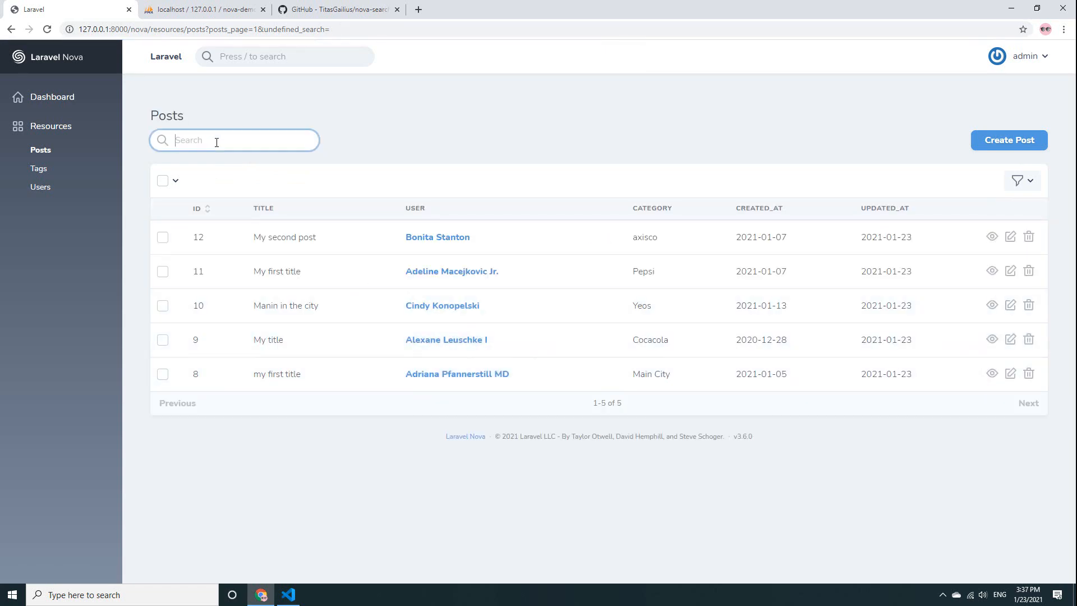
type("A")
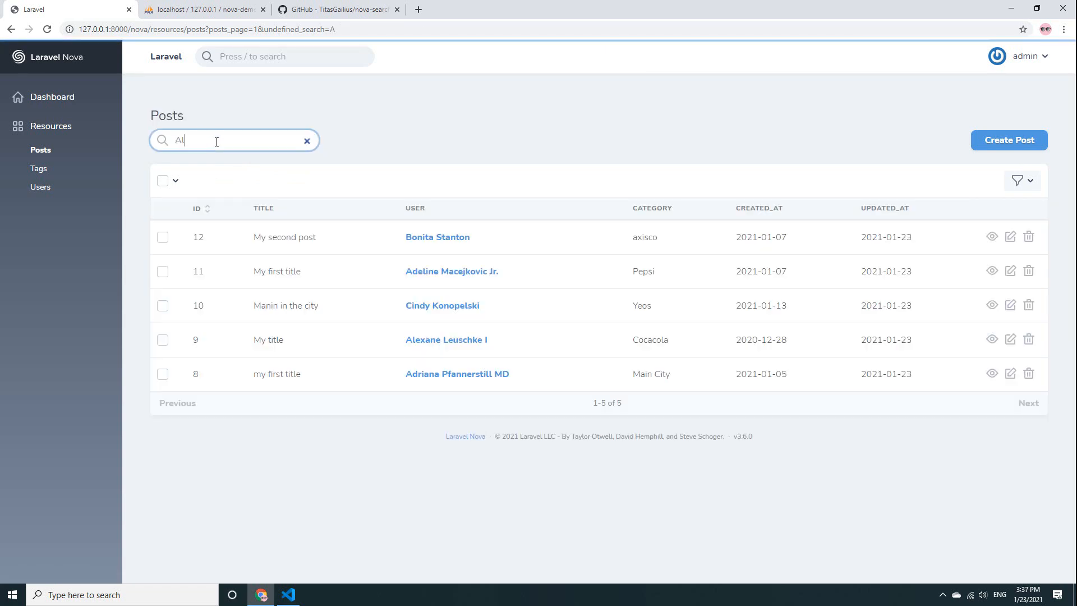
type("lex")
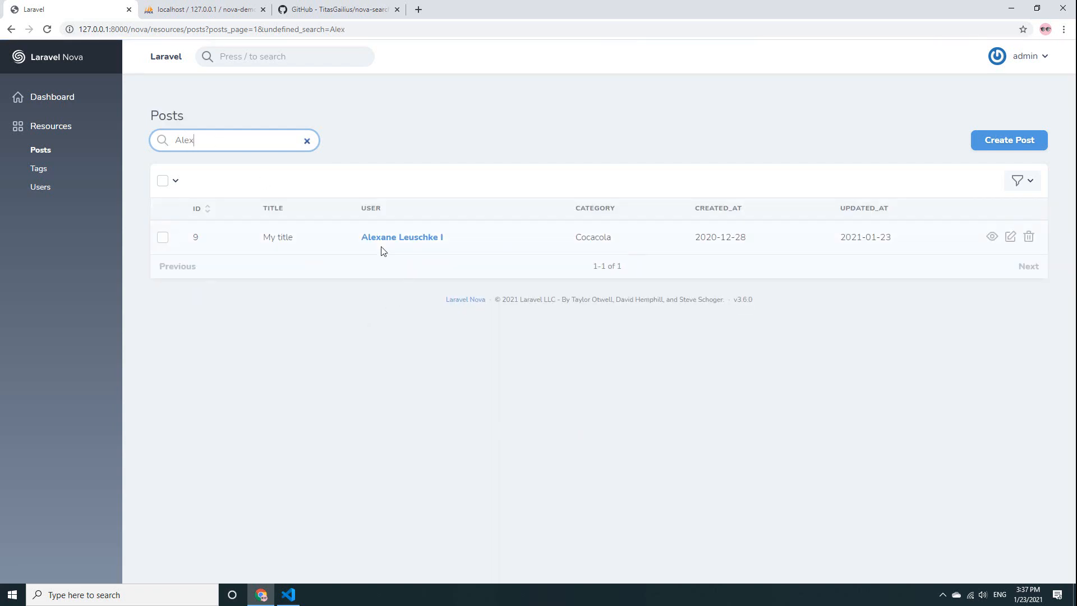
double_click(401, 236)
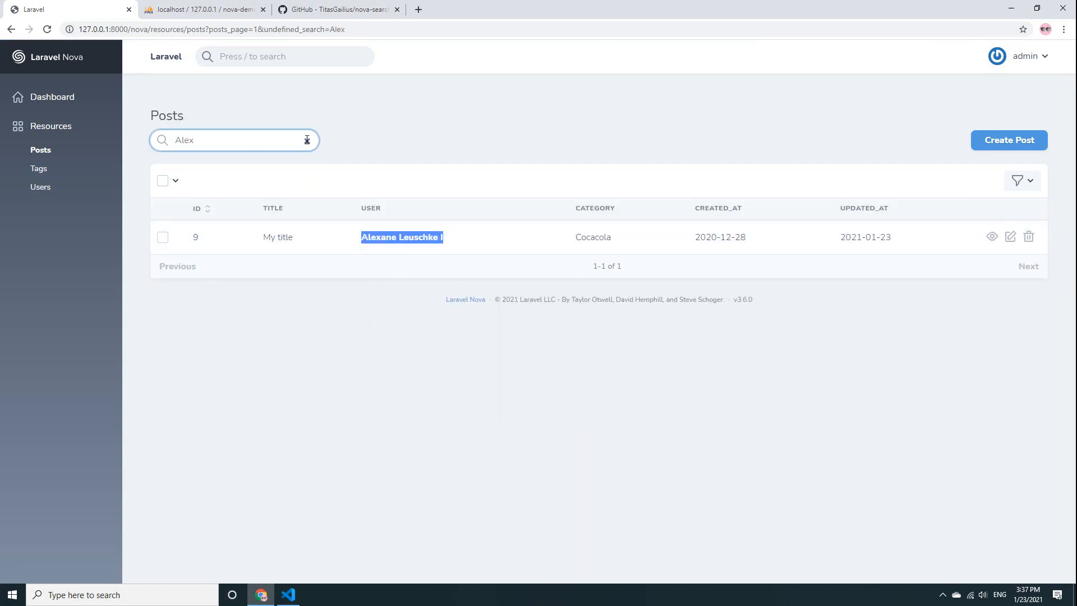
type("12")
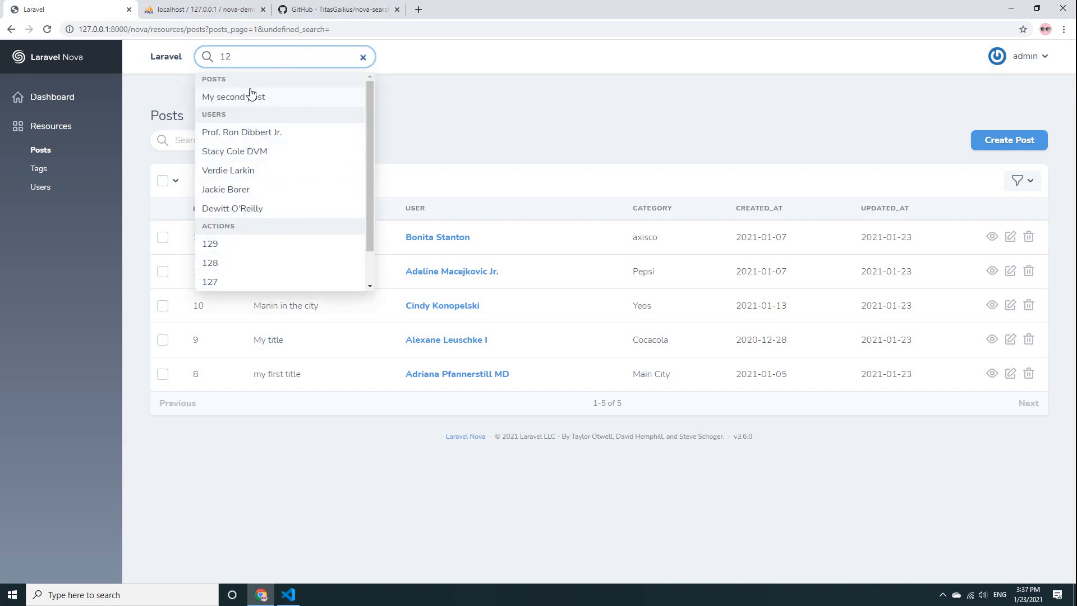
mouse_move(239, 245)
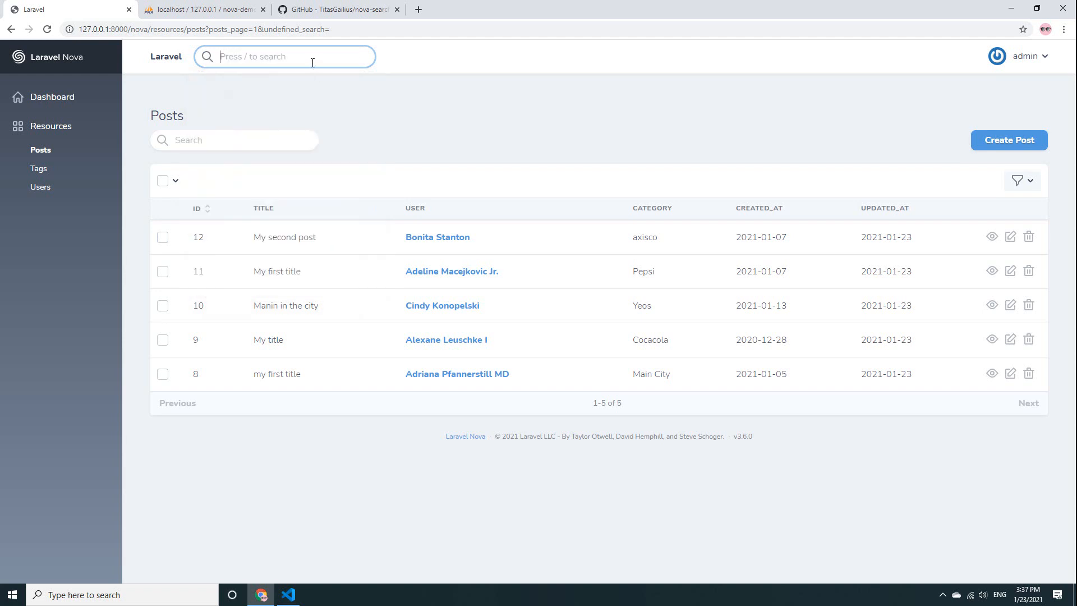
Step: Add a title() method returning $this->title . ' ' . $this->user->name below $searchRelations
left_click(288, 593)
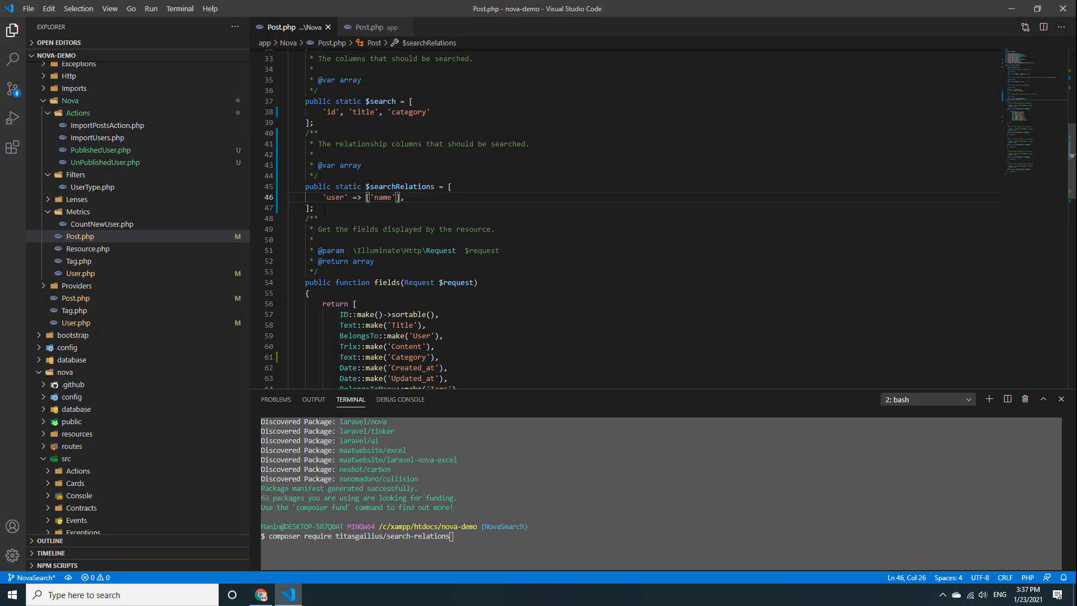
key("Enter")
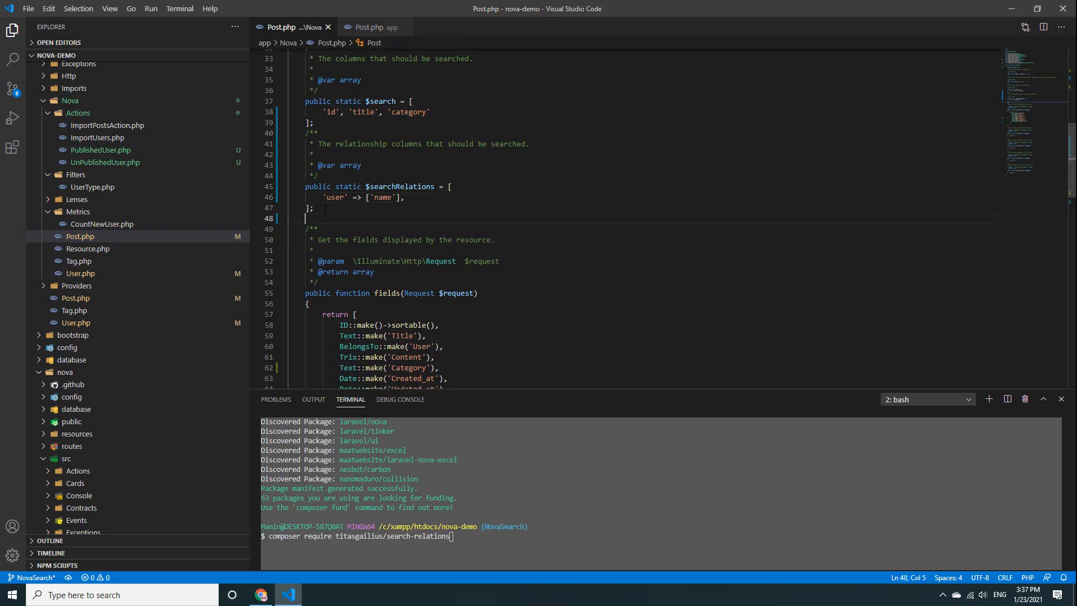
type("public function title(){")
type("return")
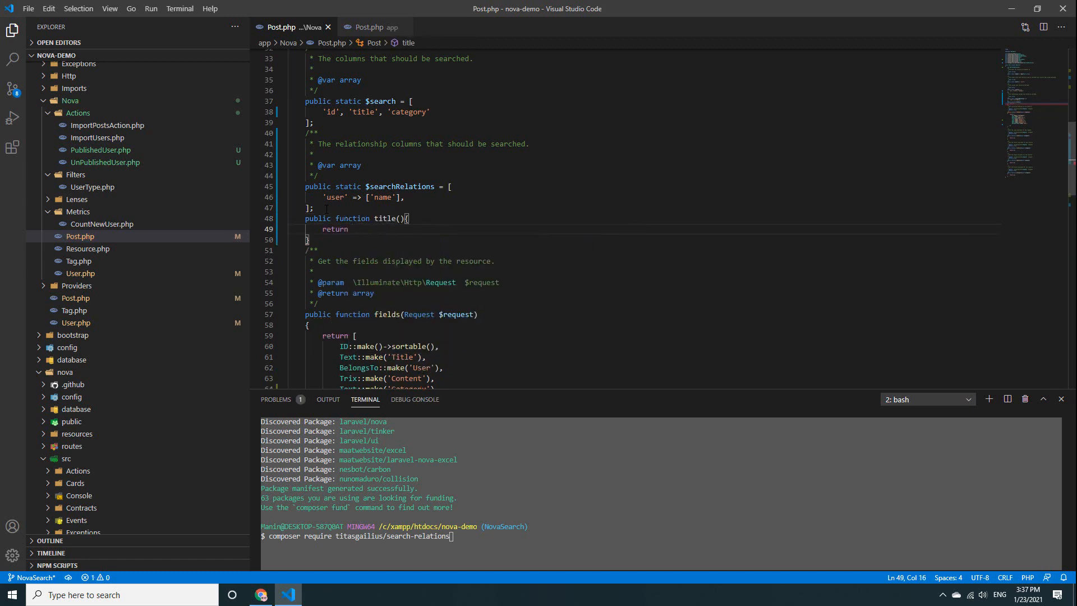
type("$this->title")
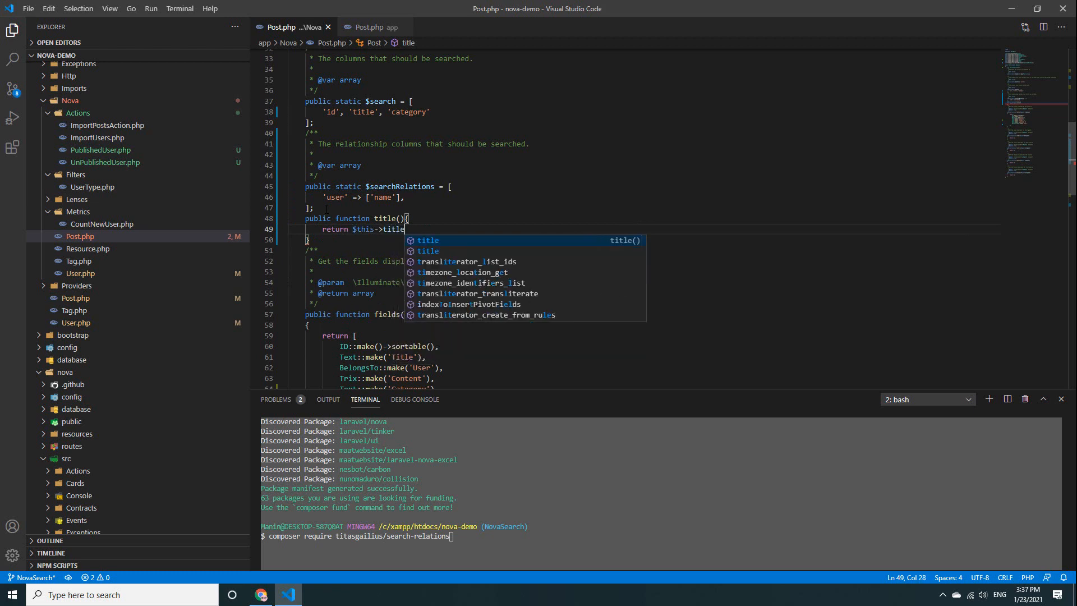
type("' '. $this->")
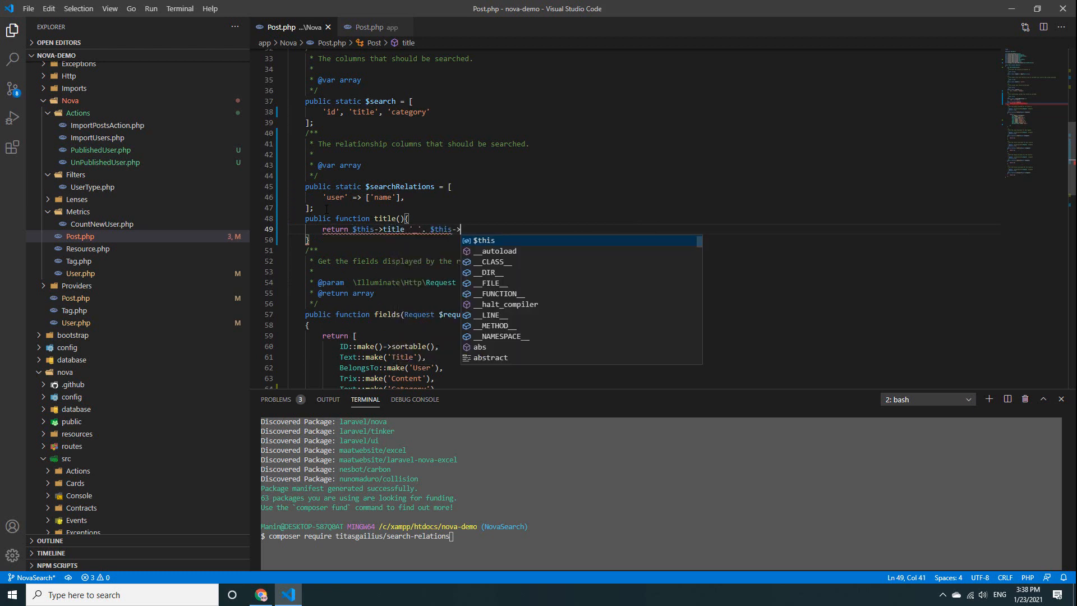
type("user")
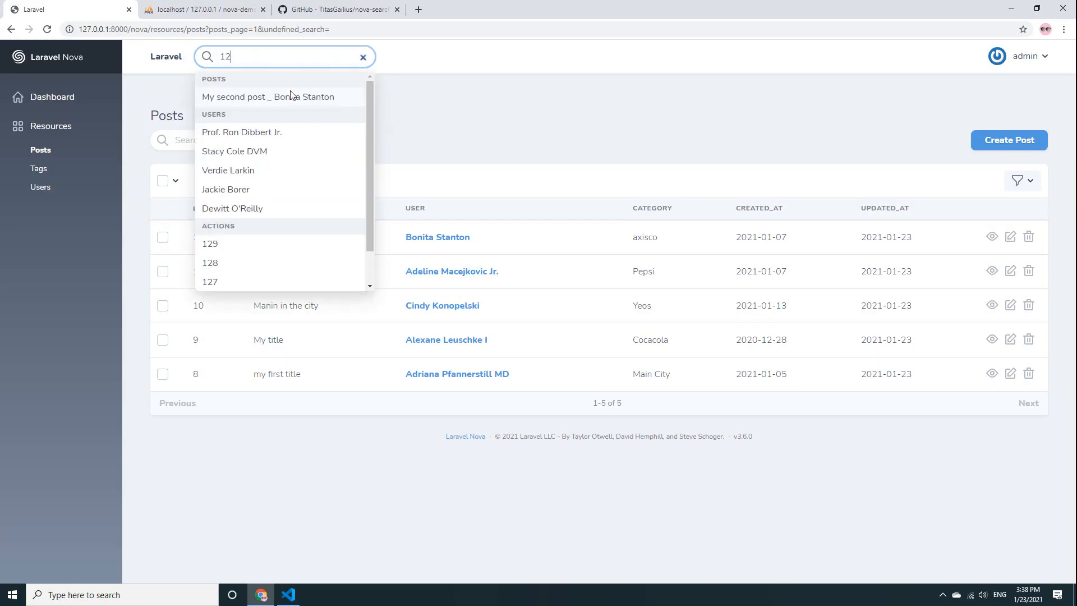
mouse_move(337, 101)
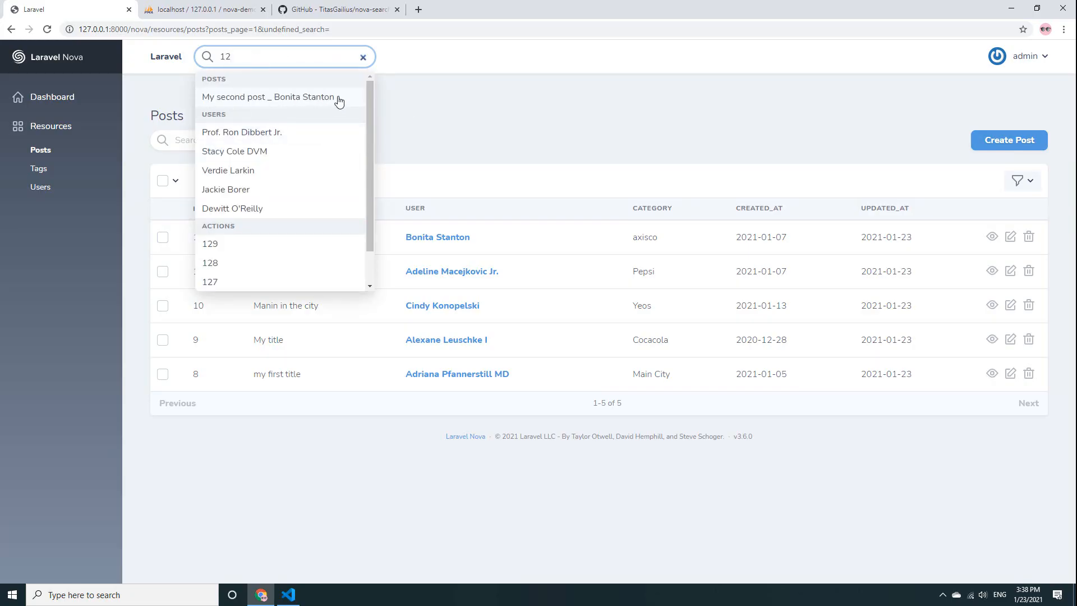
left_click(268, 97)
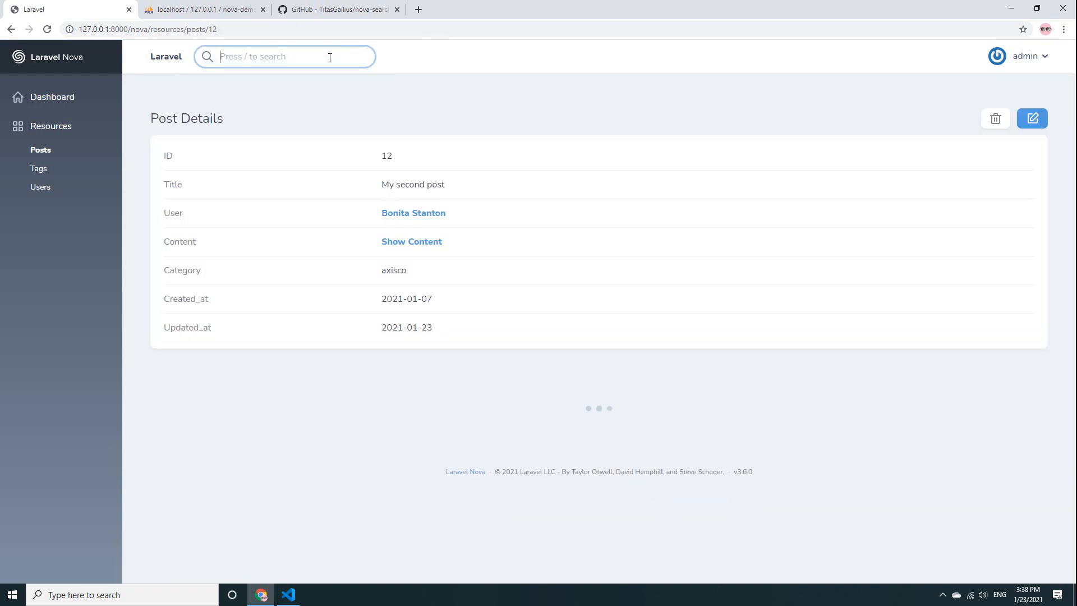
type("12")
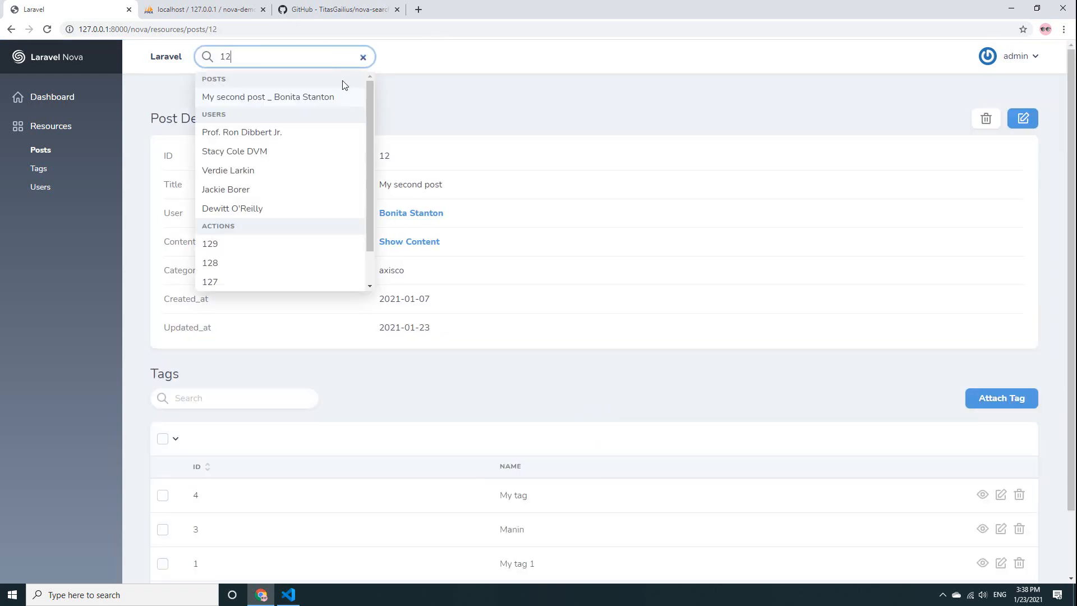
mouse_move(281, 97)
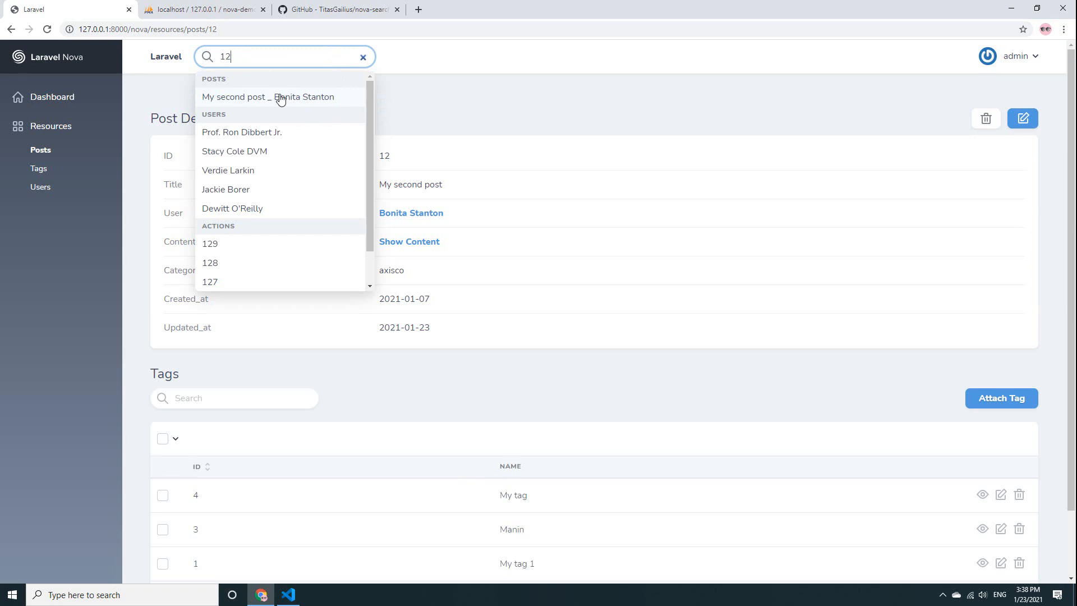
mouse_move(16, 161)
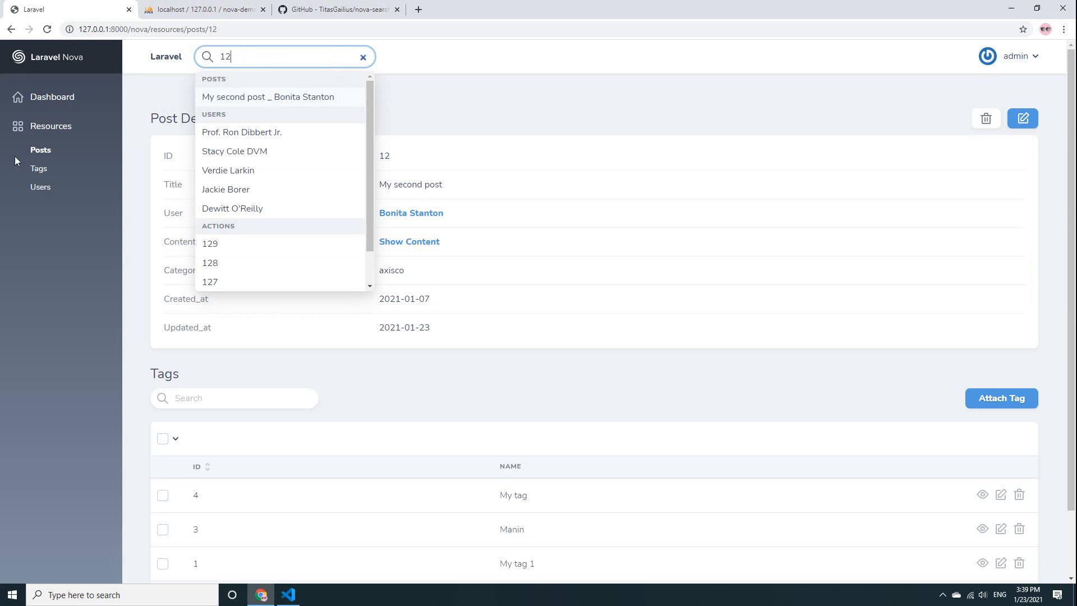
left_click(40, 150)
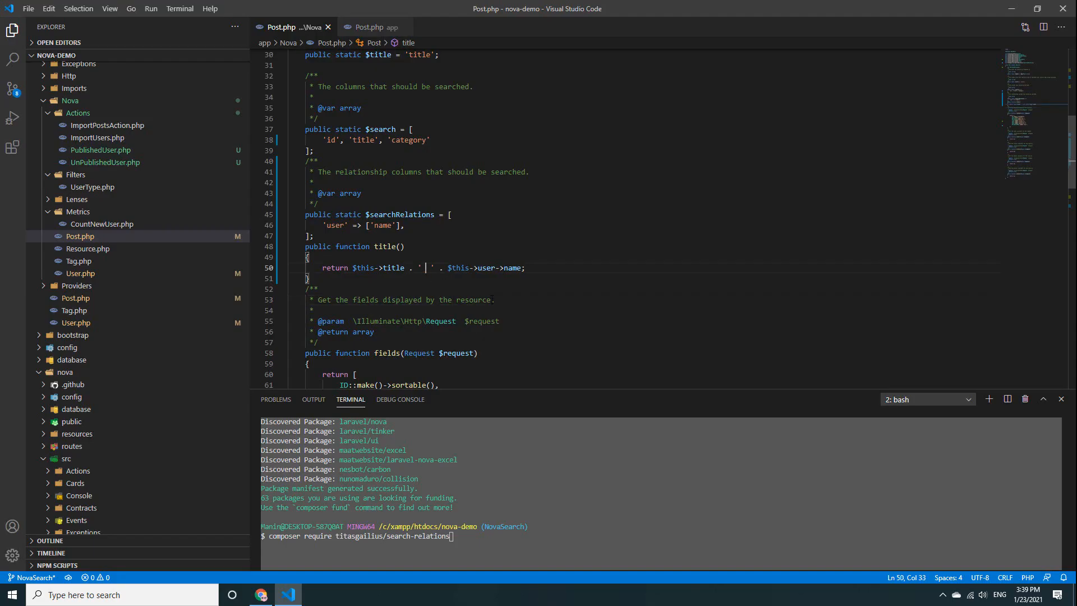
Step: Change the title() separator to ' User: ' before the user's name
type("User:")
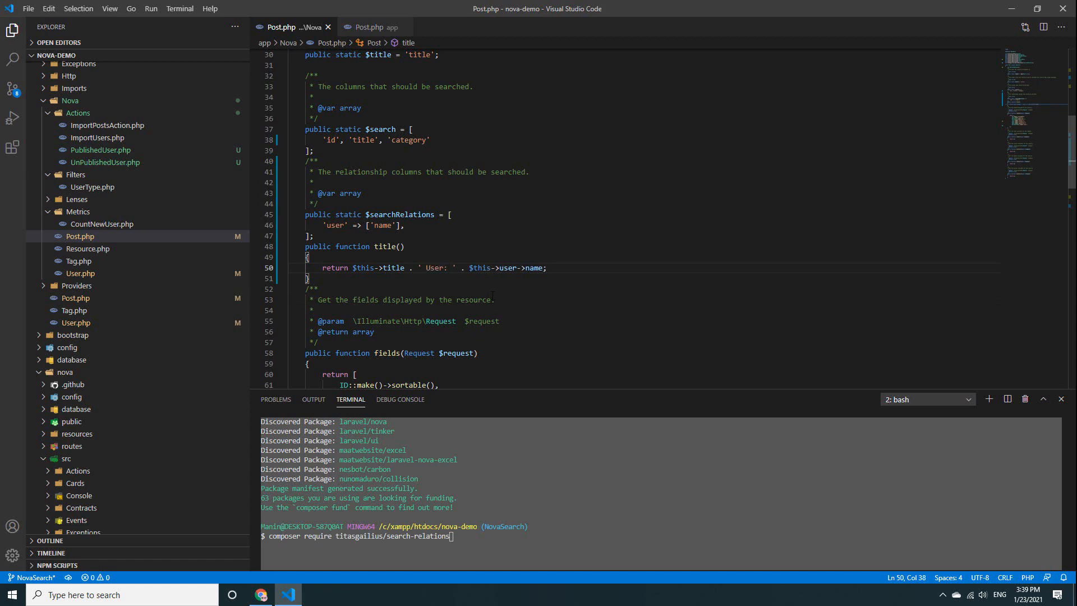
left_click(260, 594)
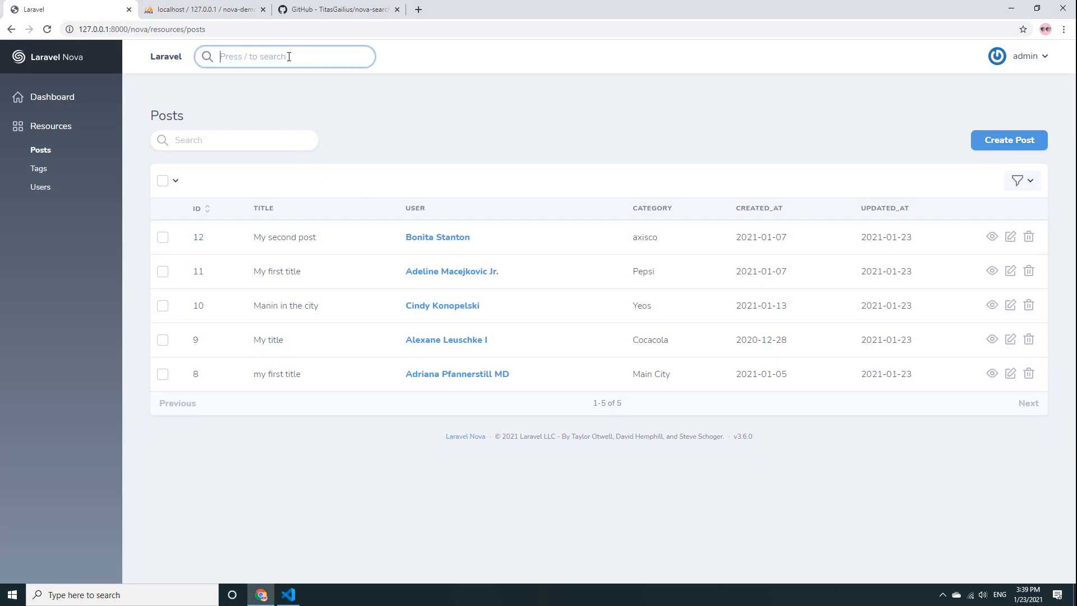
type("12")
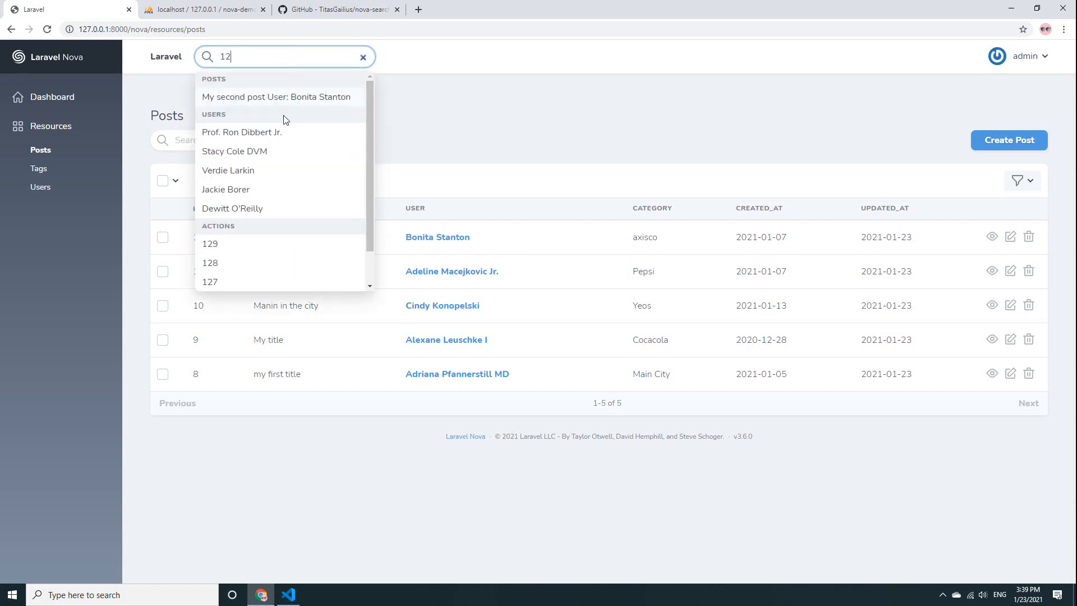
mouse_move(301, 98)
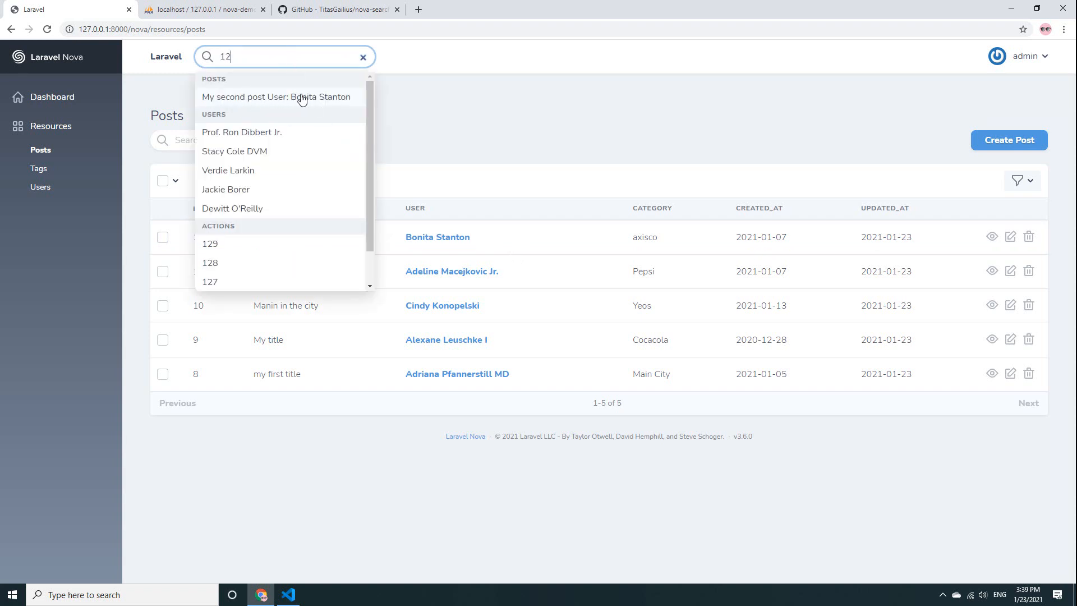
mouse_move(339, 99)
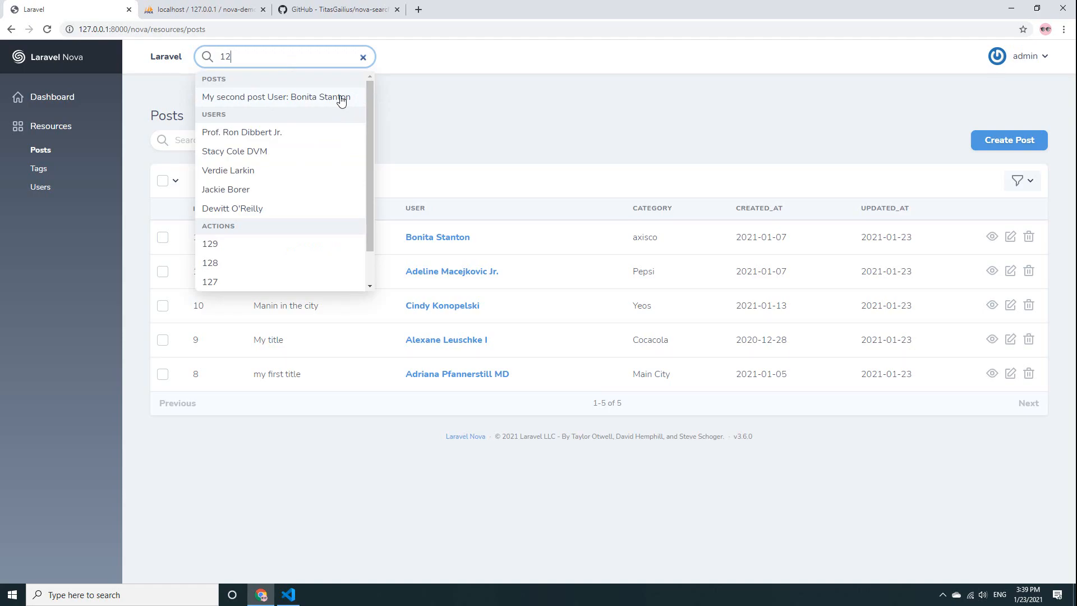
left_click(288, 594)
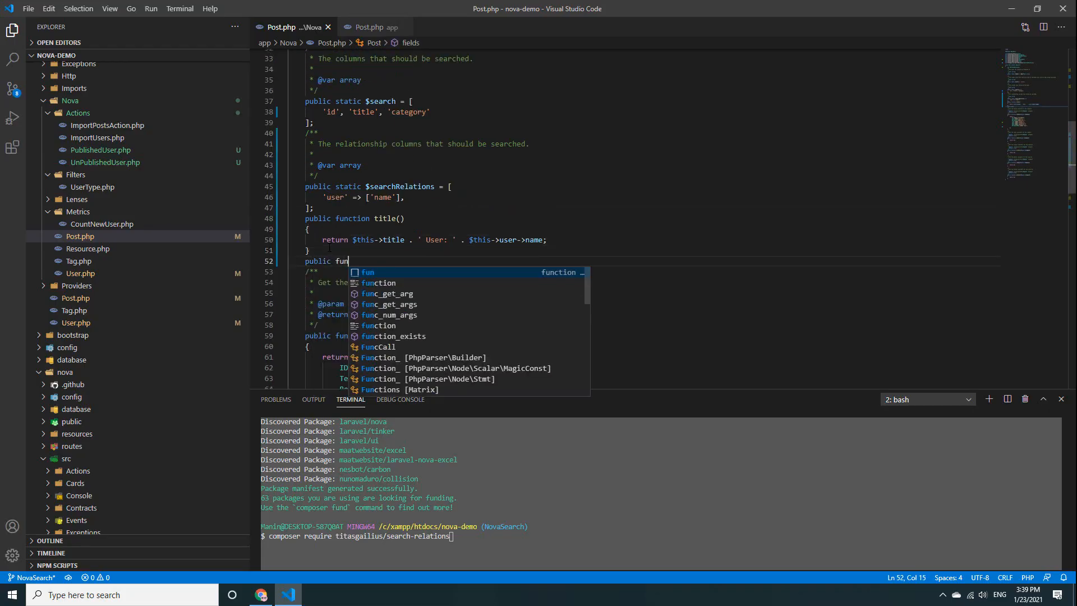
Step: Write the subtitle() function returning $this->user->email in Post.php, then return to Nova
type("ction subtitle(")
type("r")
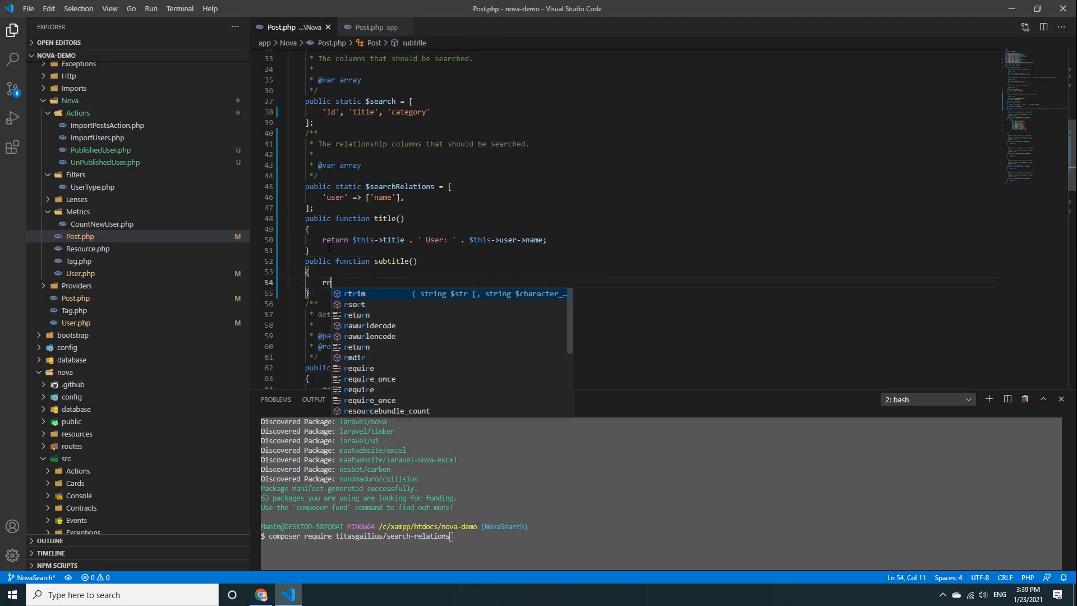
type("eturn $this->user")
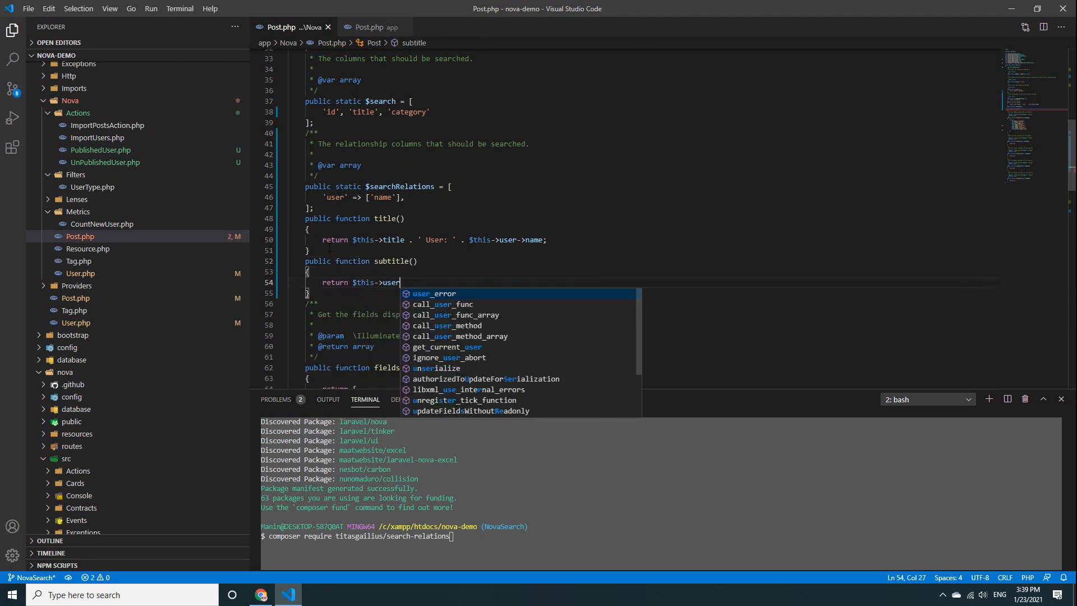
type("->email")
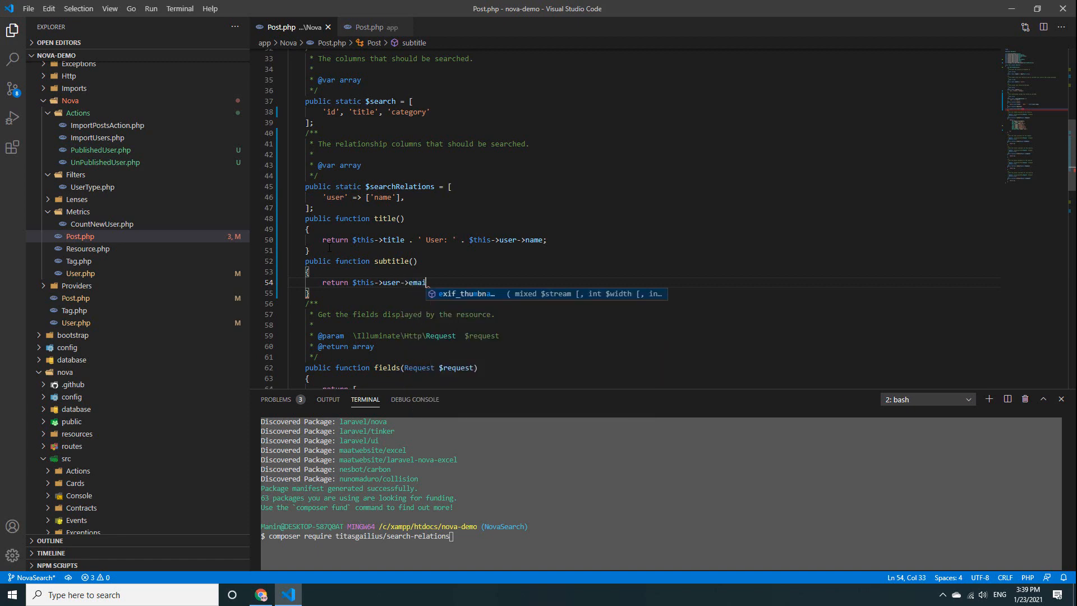
left_click(260, 594)
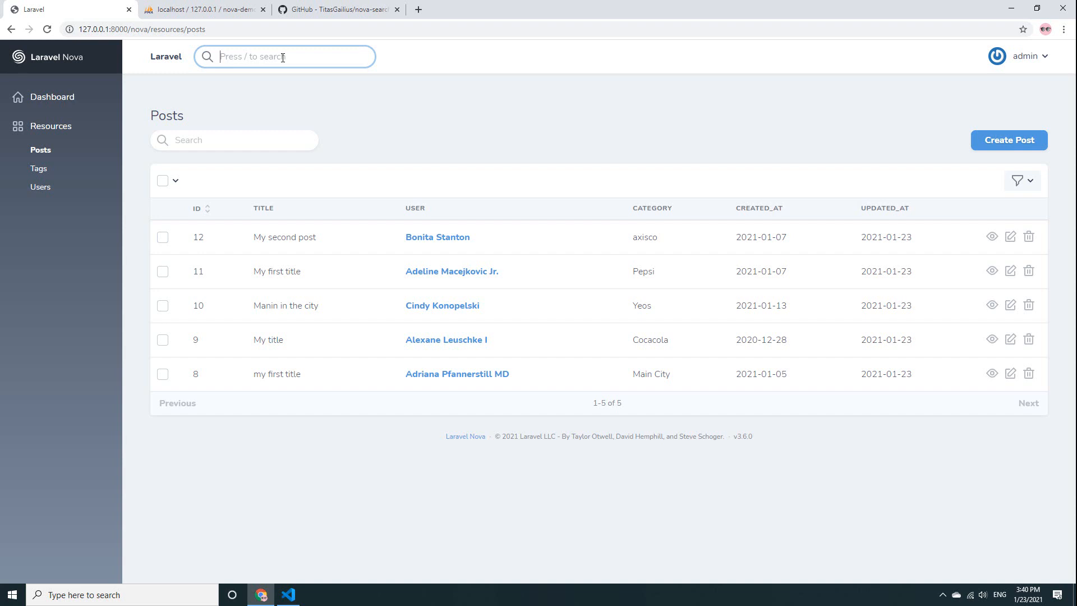
Step: Search '12', reload, then search 'My' to see author emails under post titles
type("12")
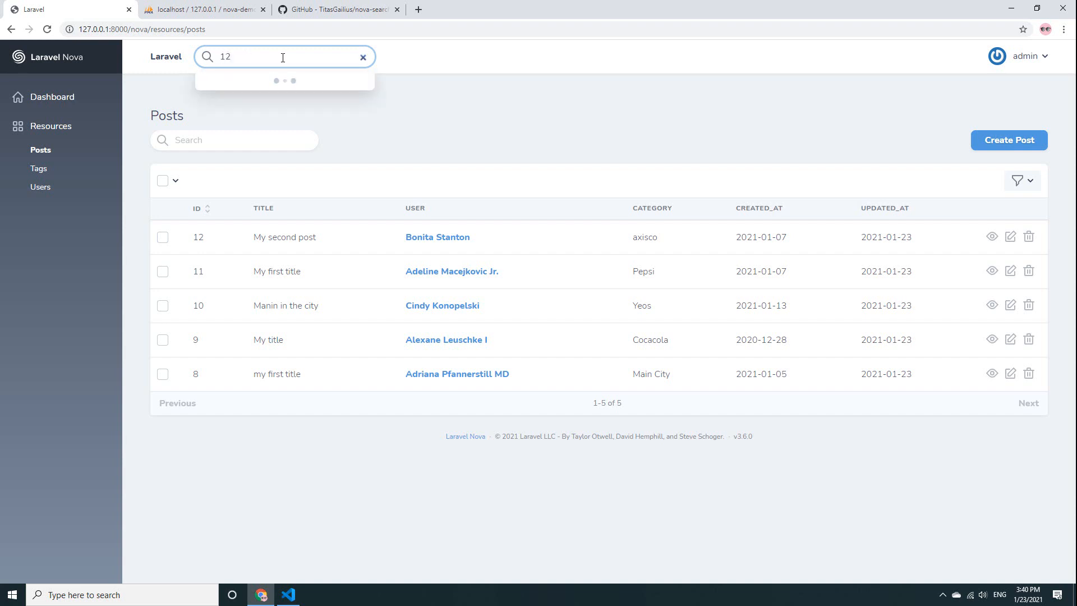
type("12")
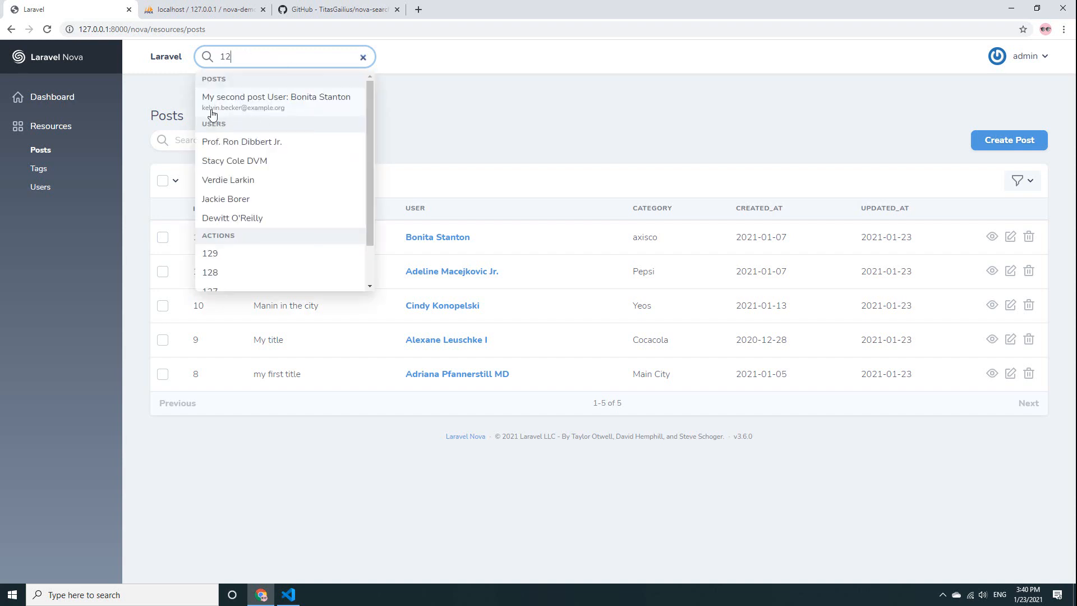
left_click(363, 56)
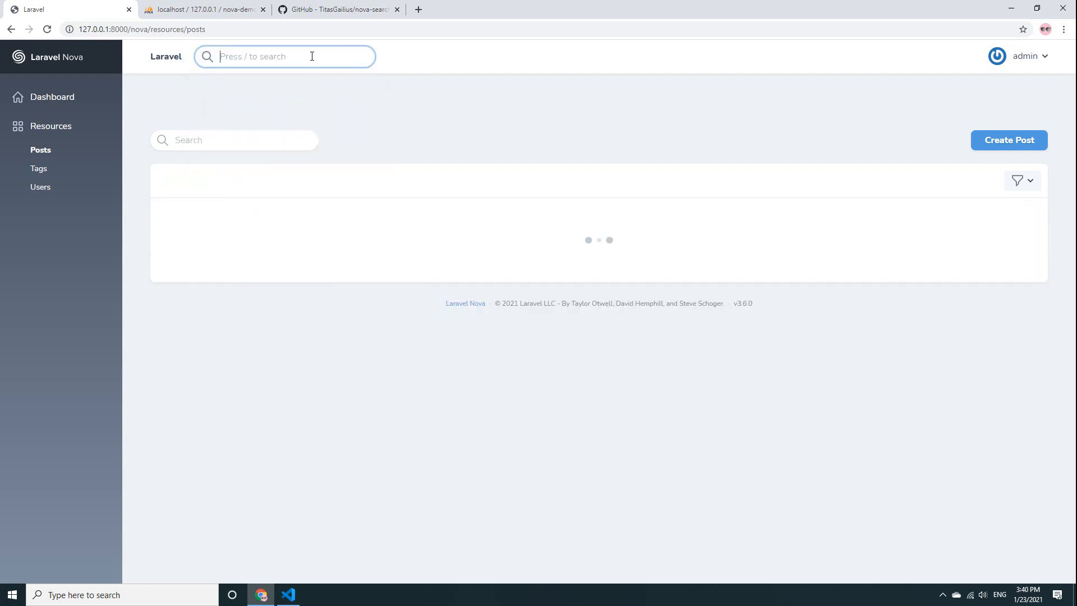
type("My")
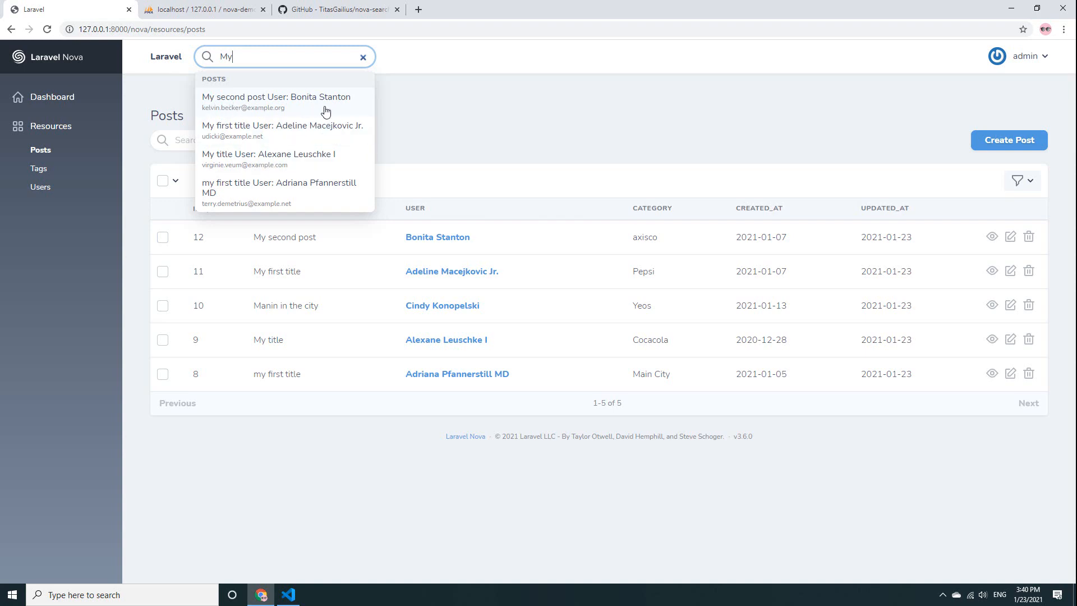
left_click(288, 595)
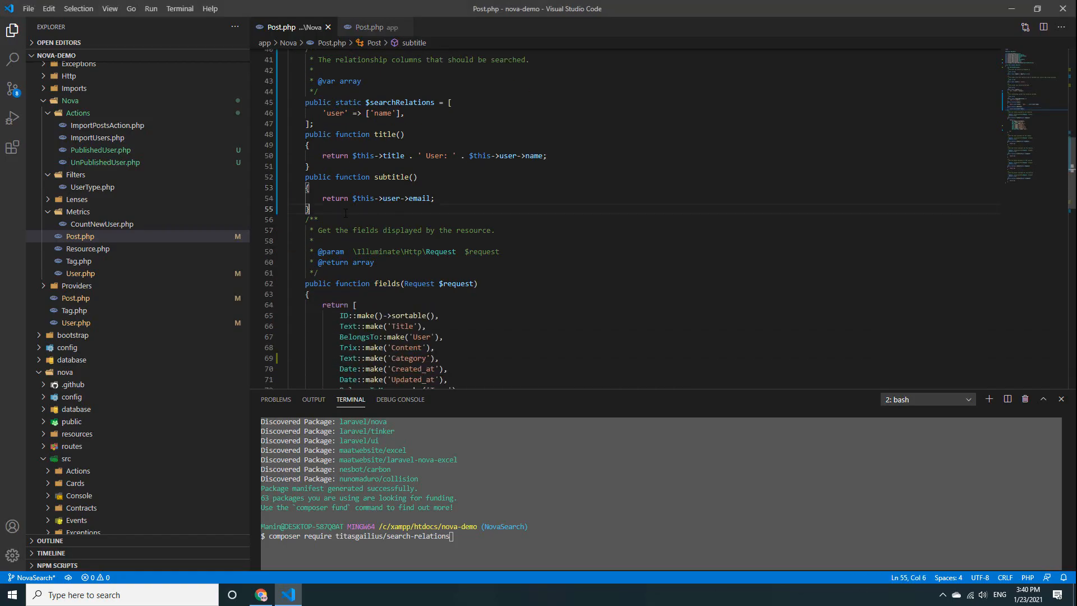
Step: Add public static $globallySearchable = true; to the Post resource
type("public")
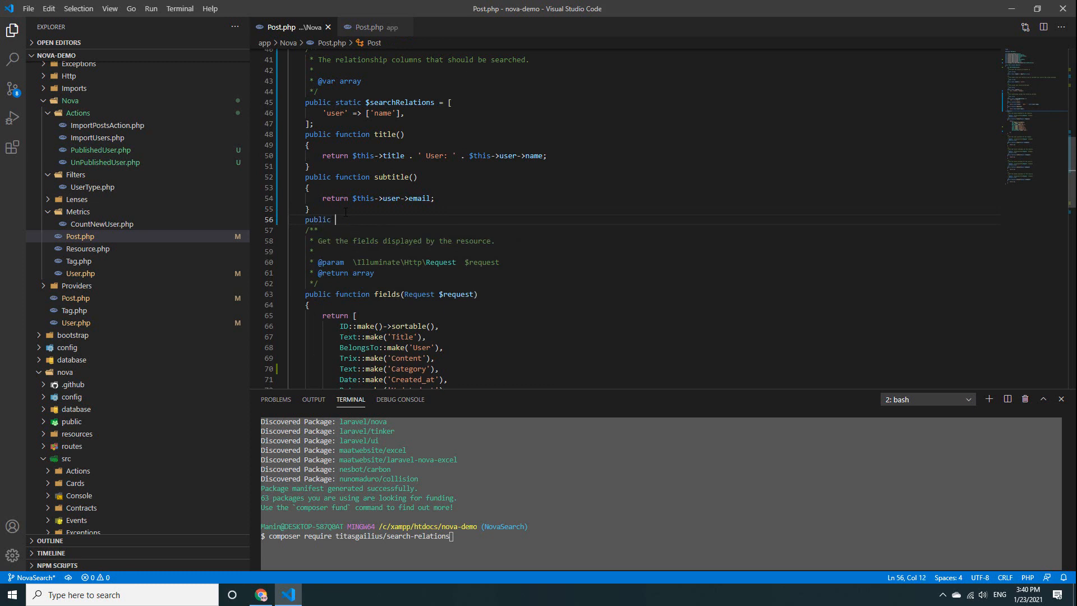
type("static")
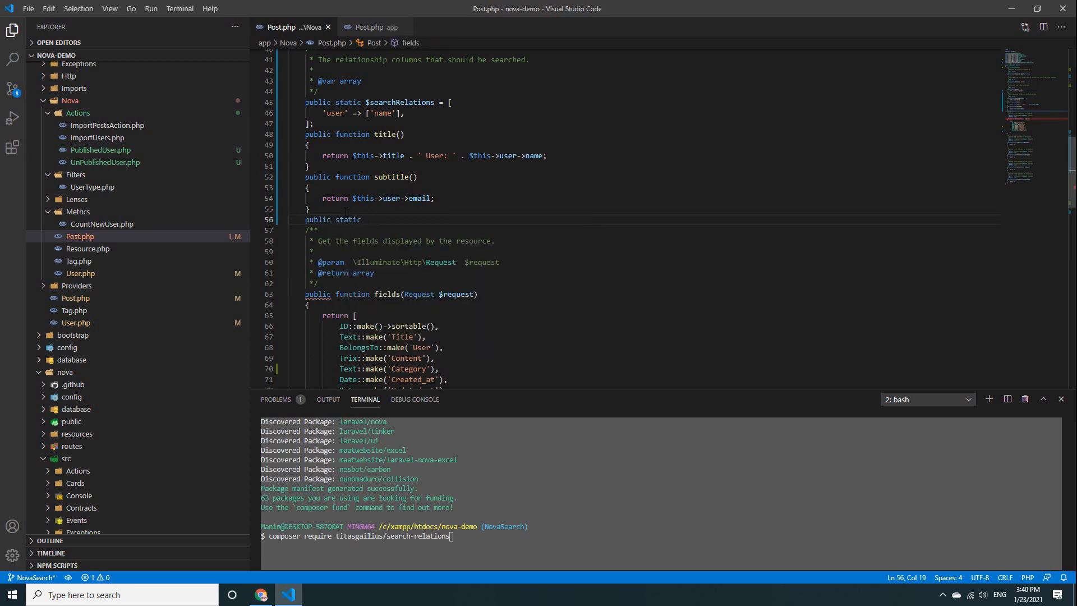
type("$s")
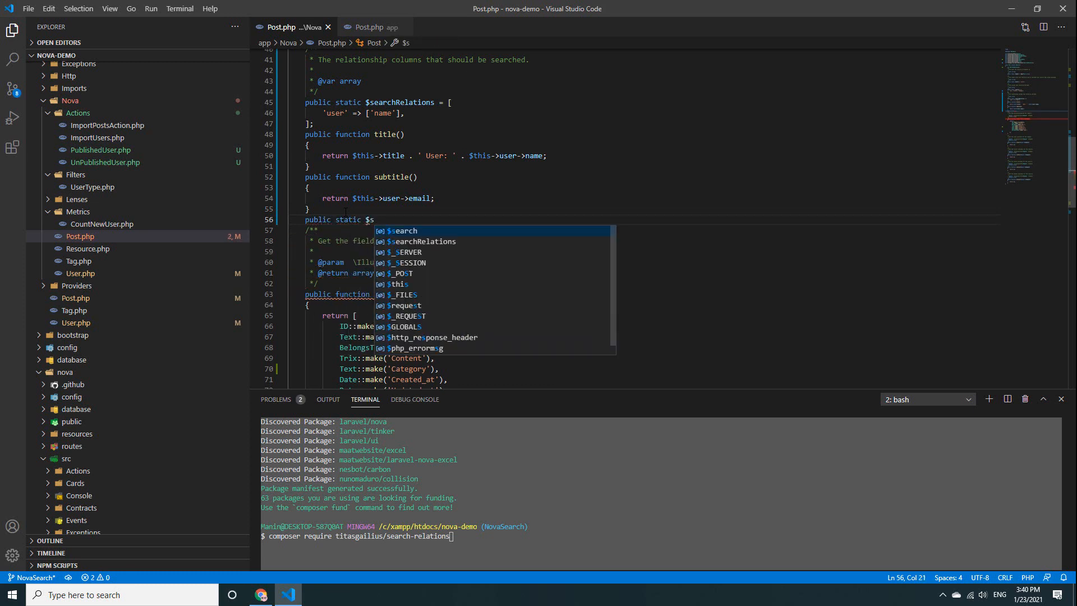
type("gl")
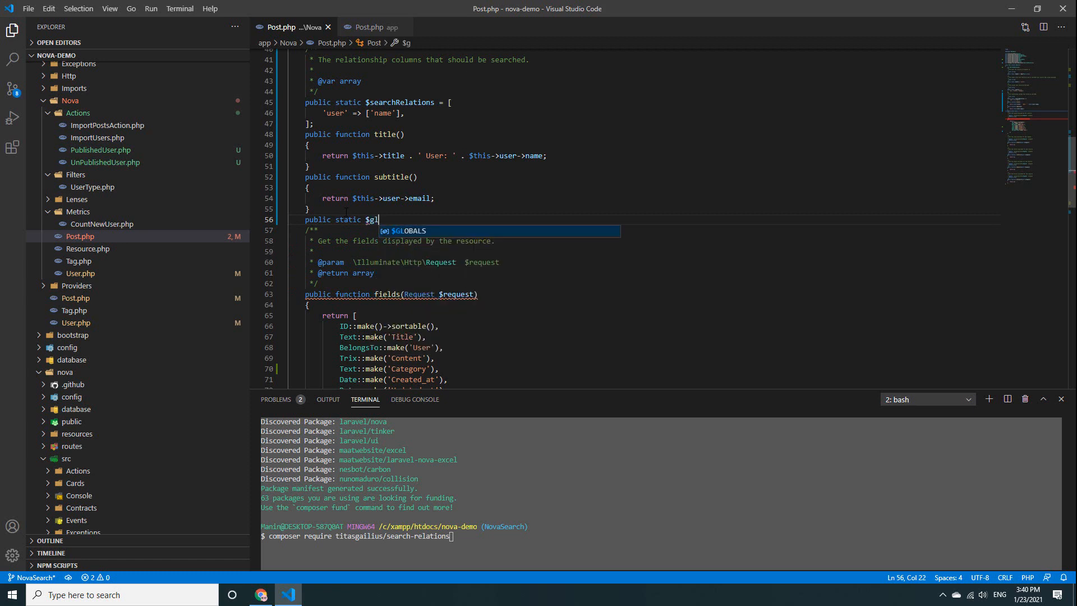
type("obally")
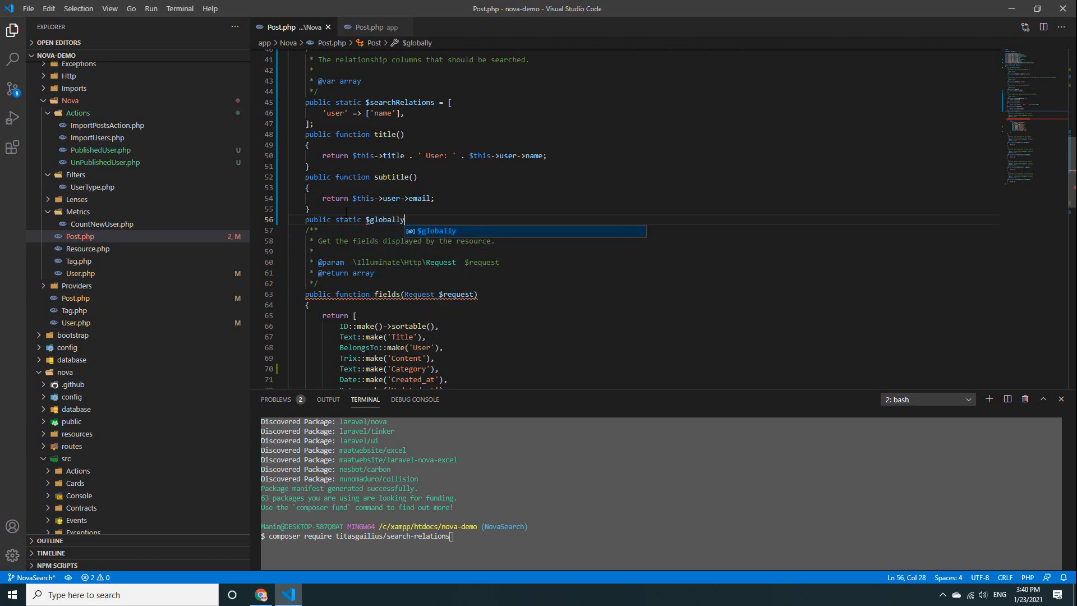
type("Search")
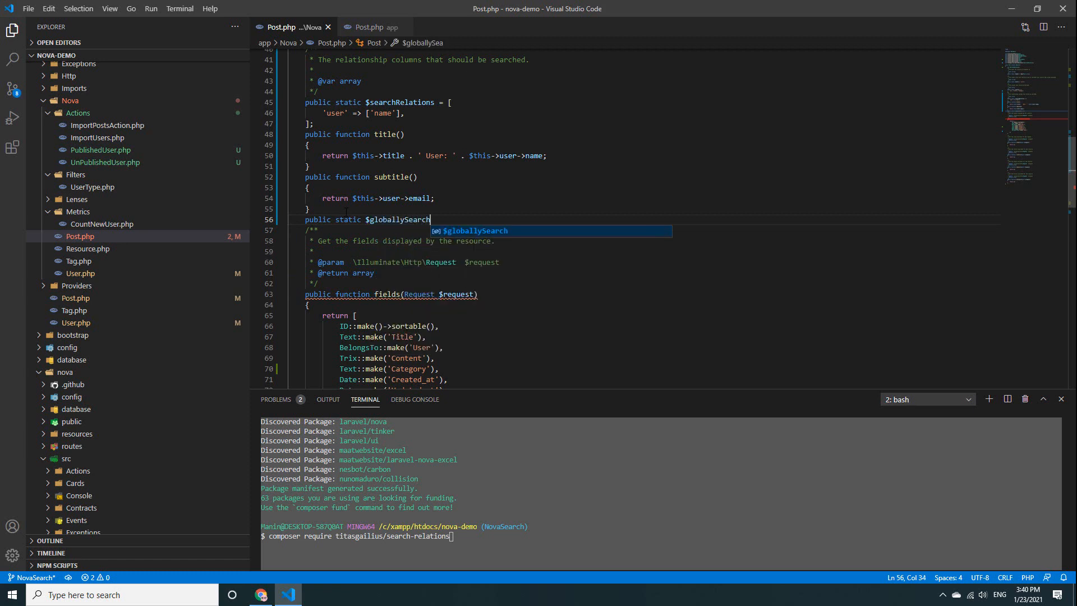
type("able")
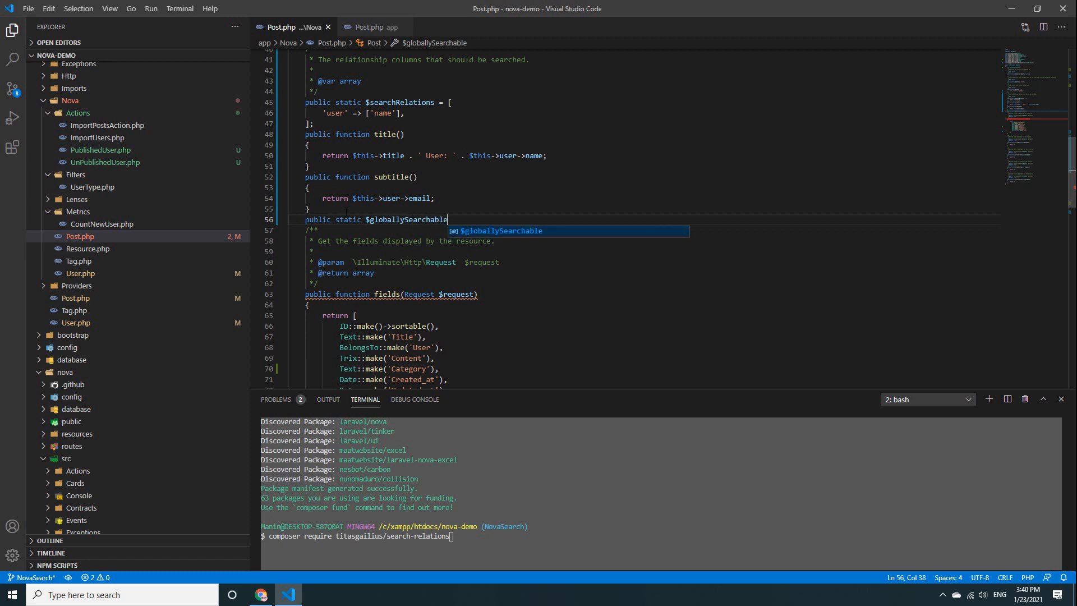
type("=t")
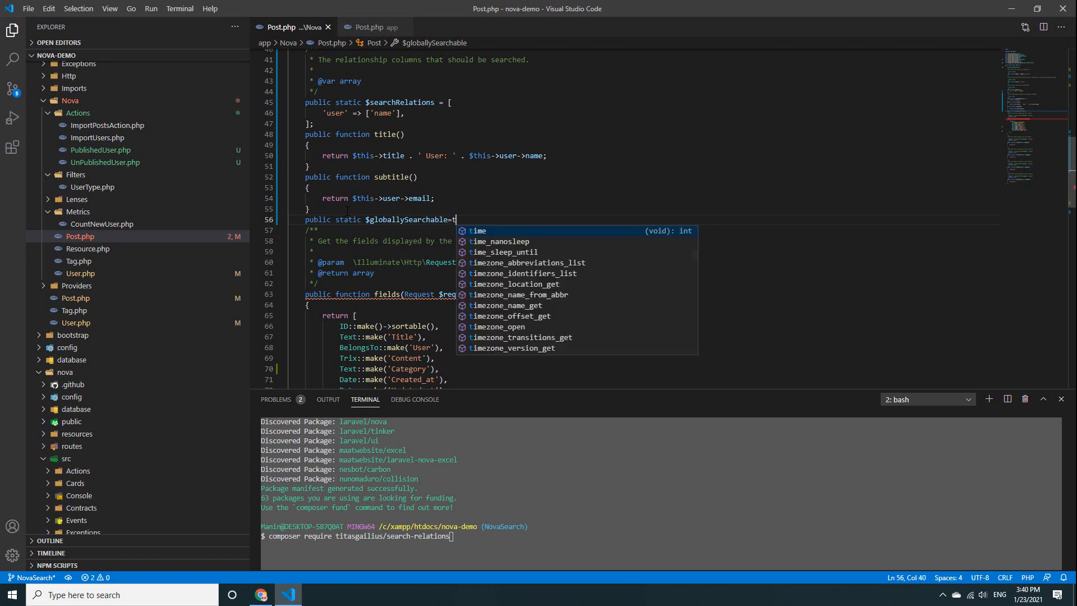
type("ru")
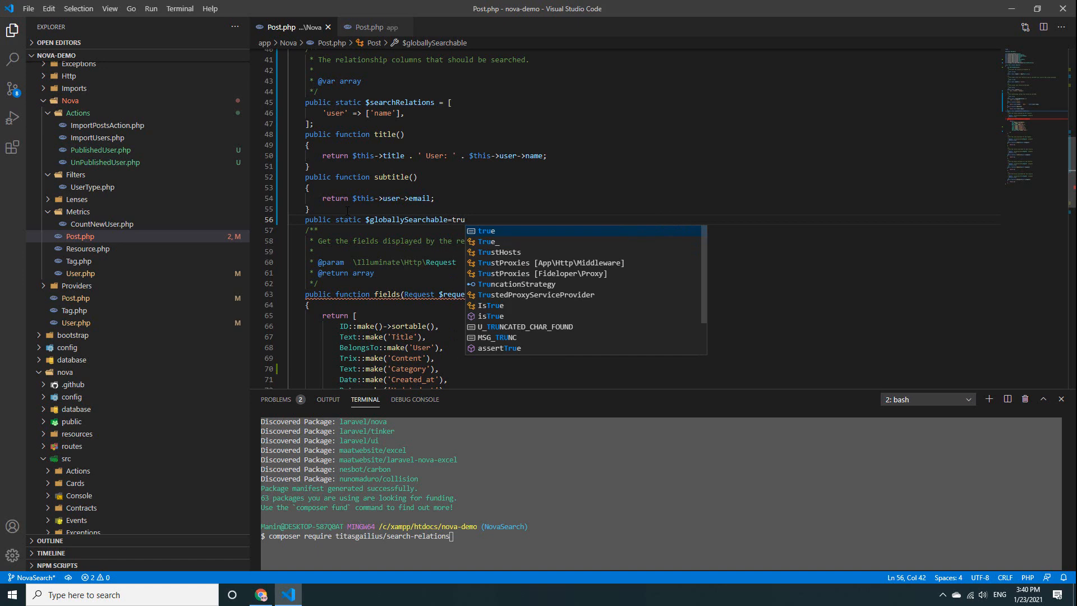
type("e;")
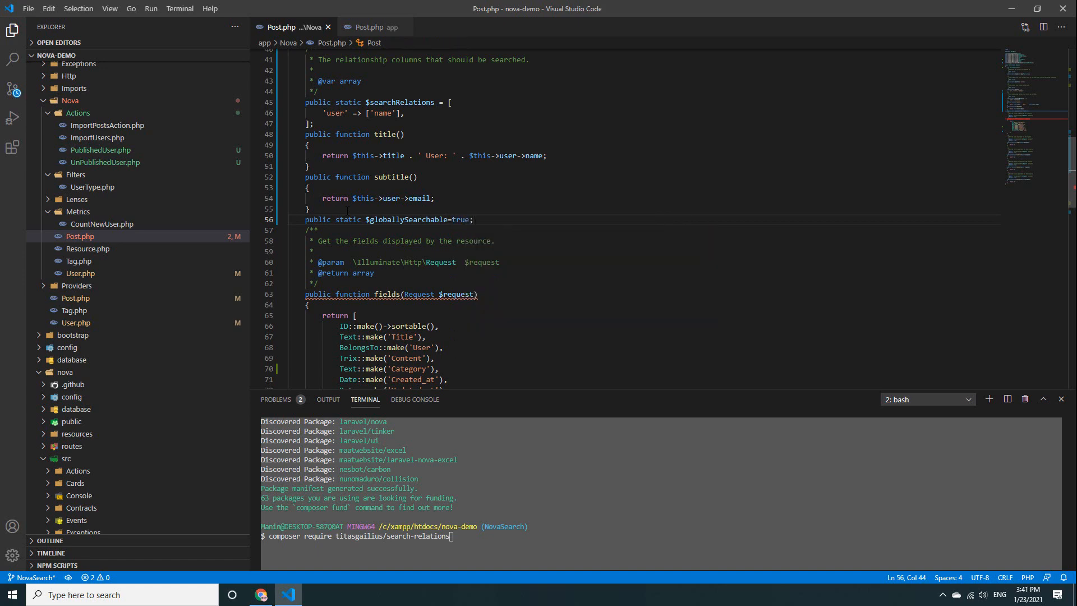
Step: Confirm a '12' search still finds the post, then set the flag to false
left_click(260, 595)
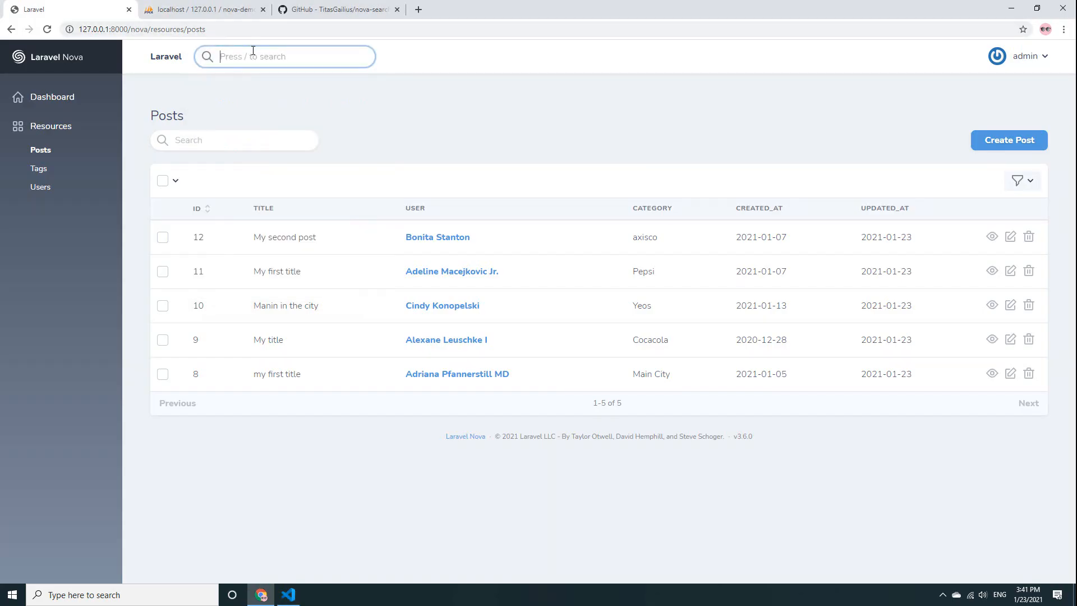
type("12")
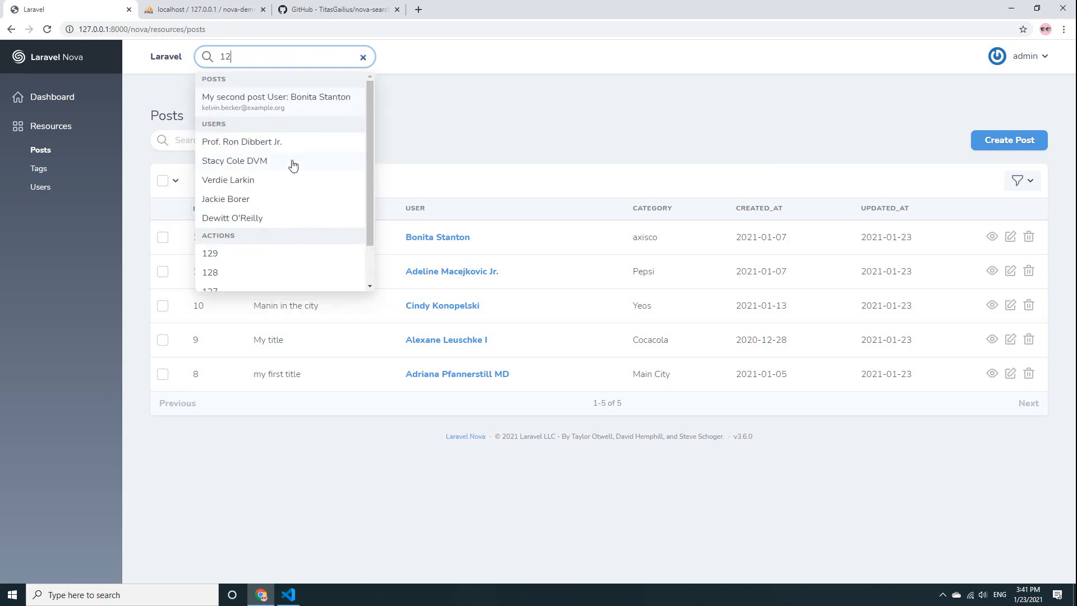
left_click(287, 594)
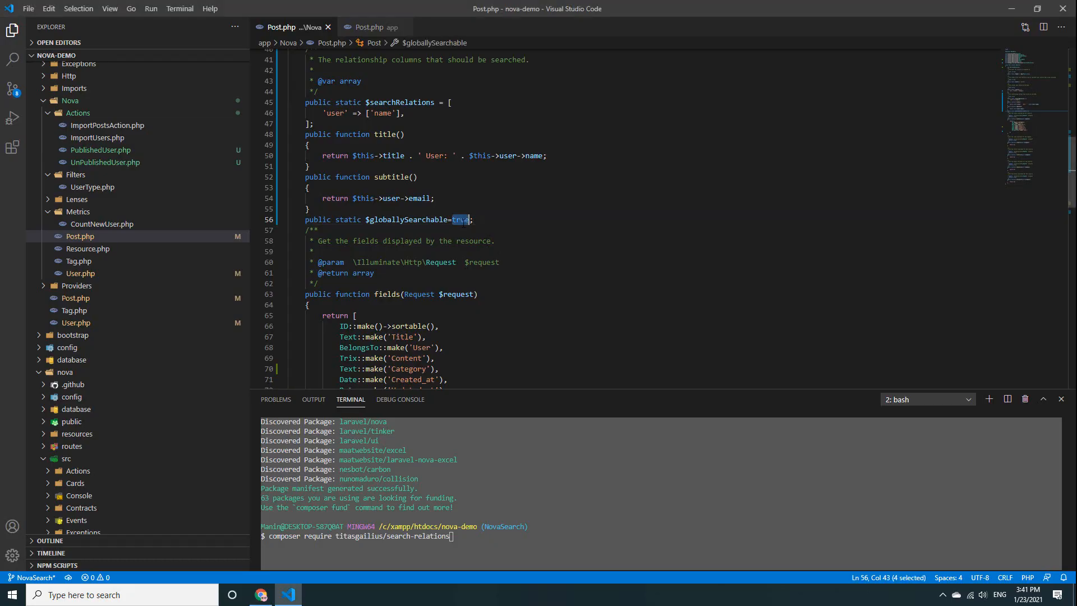
type("false")
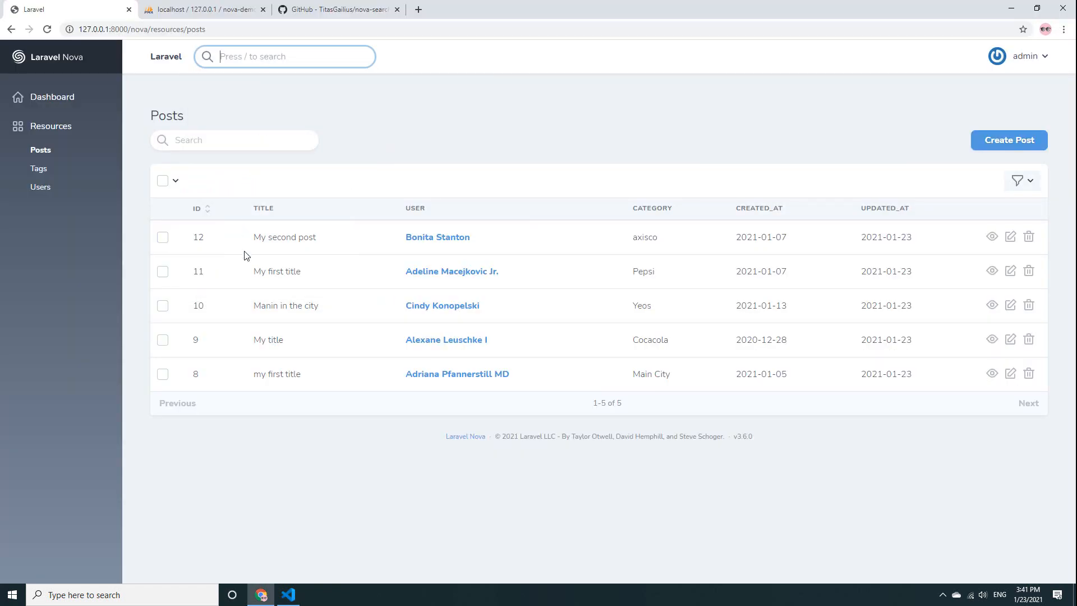
Step: Search 'My first title', 'My', then '12' and see no post results
left_click(284, 56)
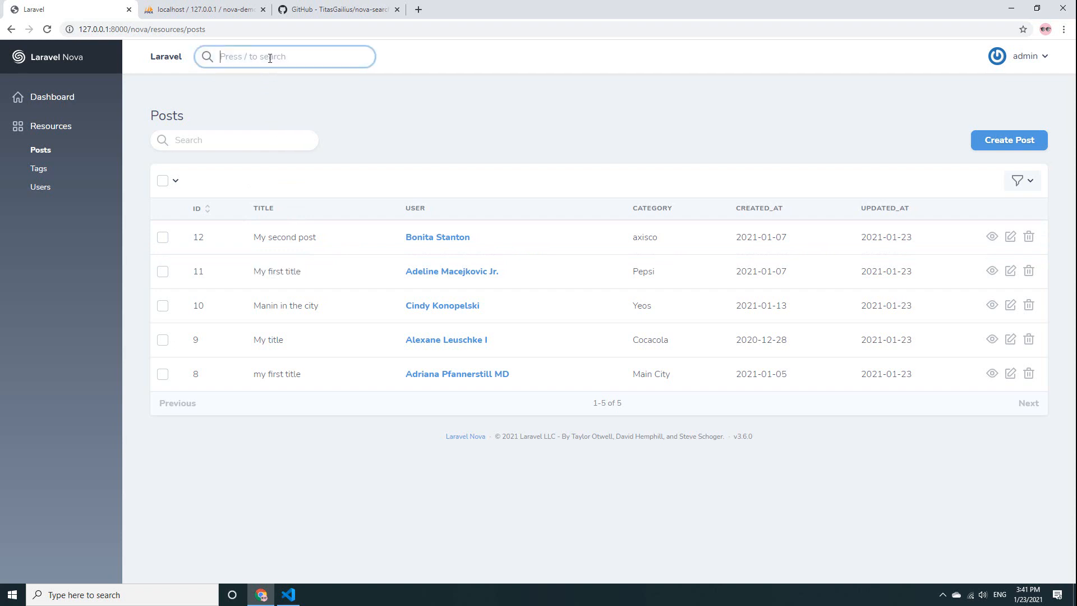
type("My first title")
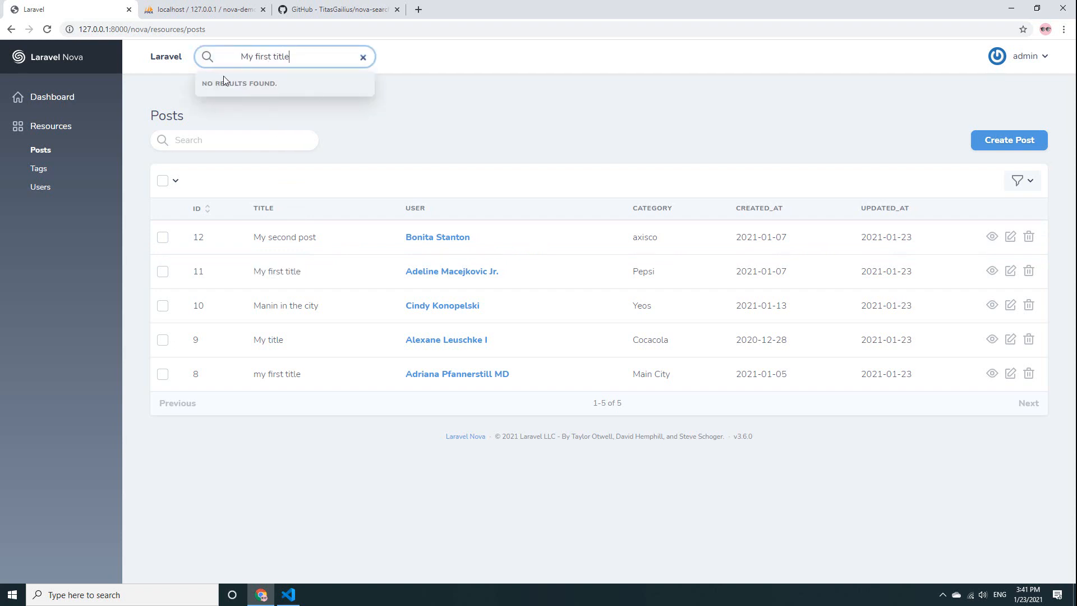
left_click(363, 56)
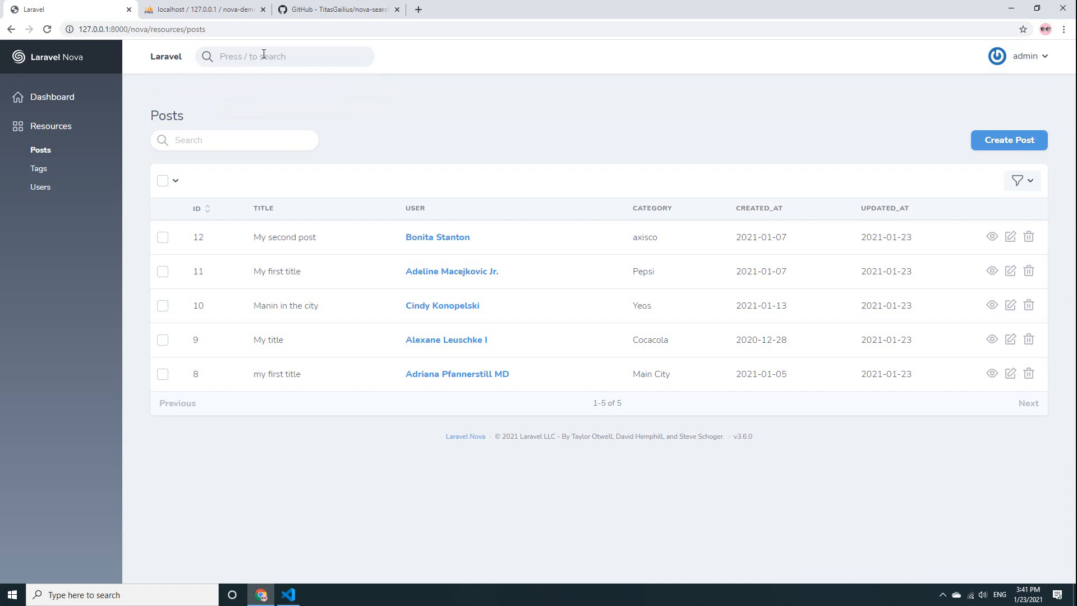
type("My")
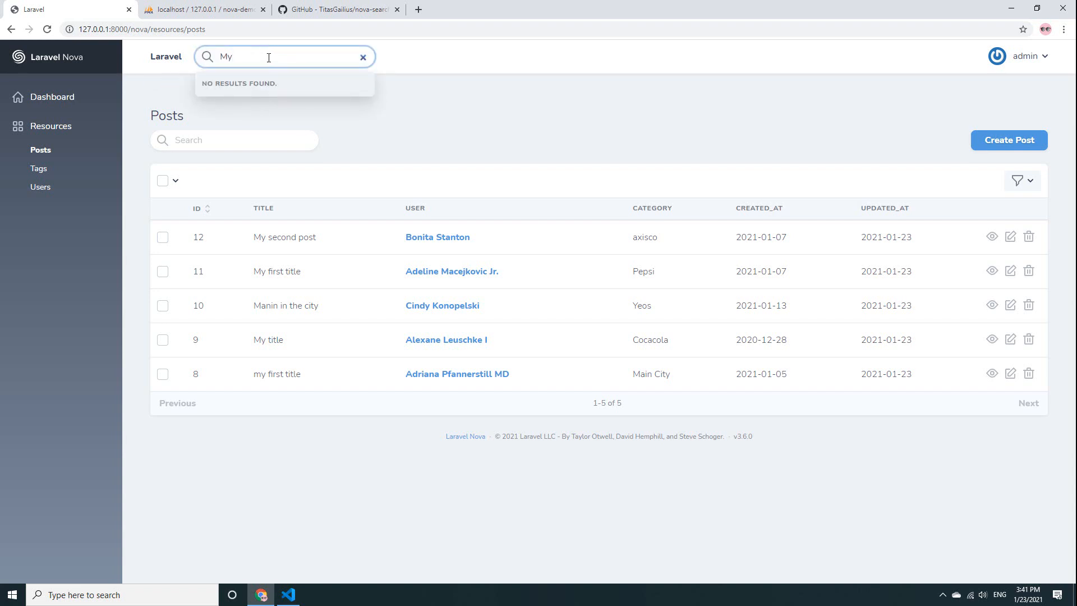
left_click(363, 57)
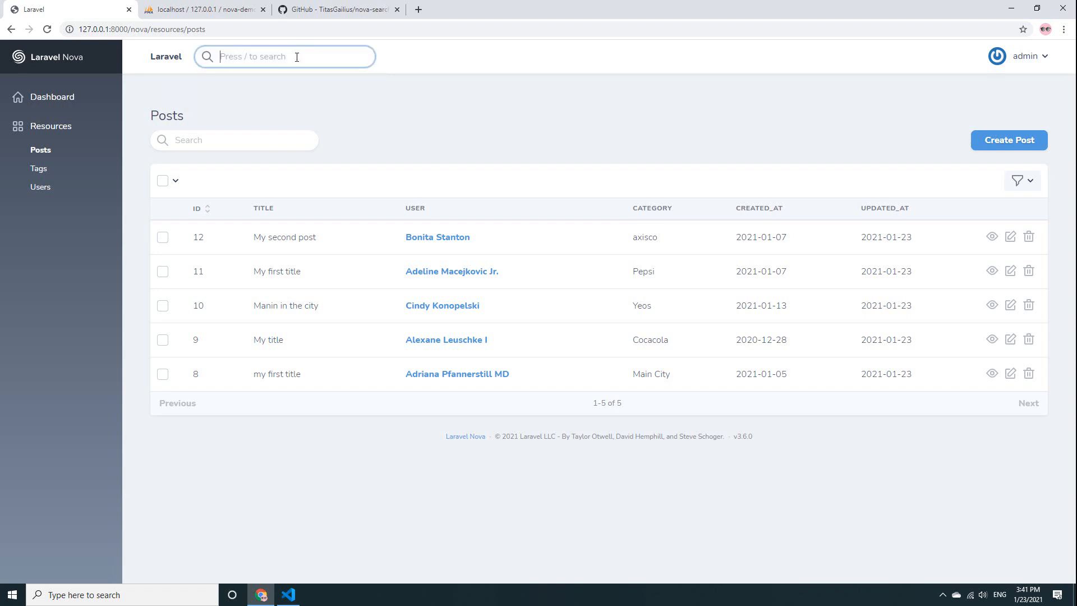
type("12")
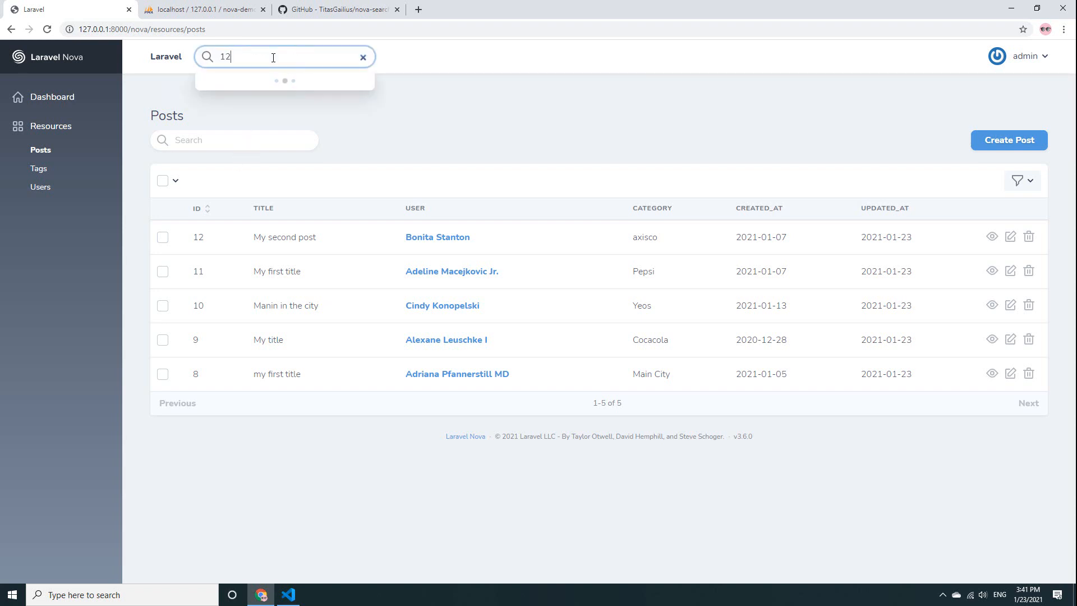